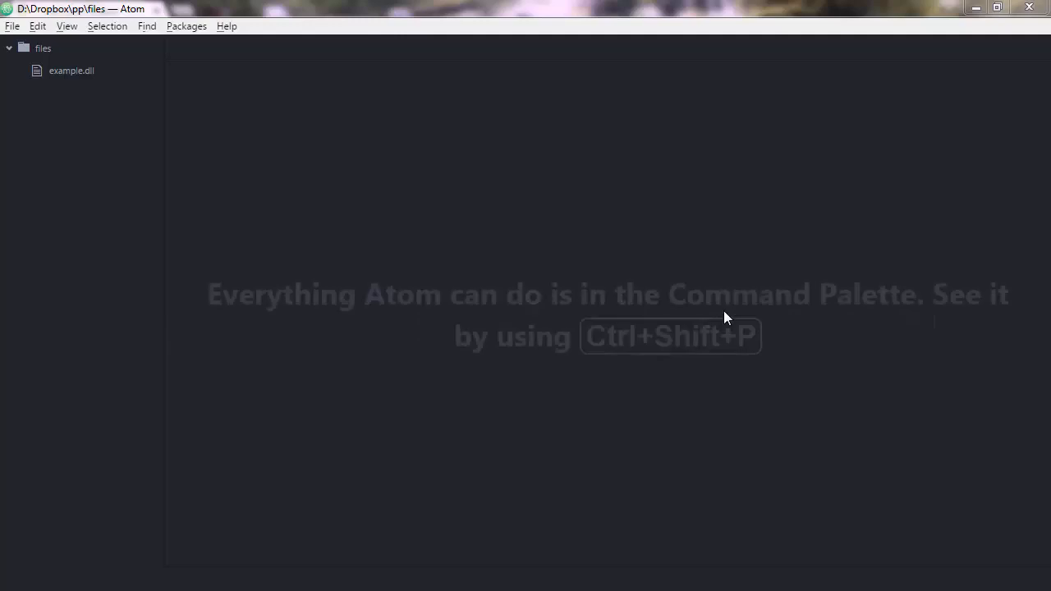
pyautogui.moveTo(595, 312)
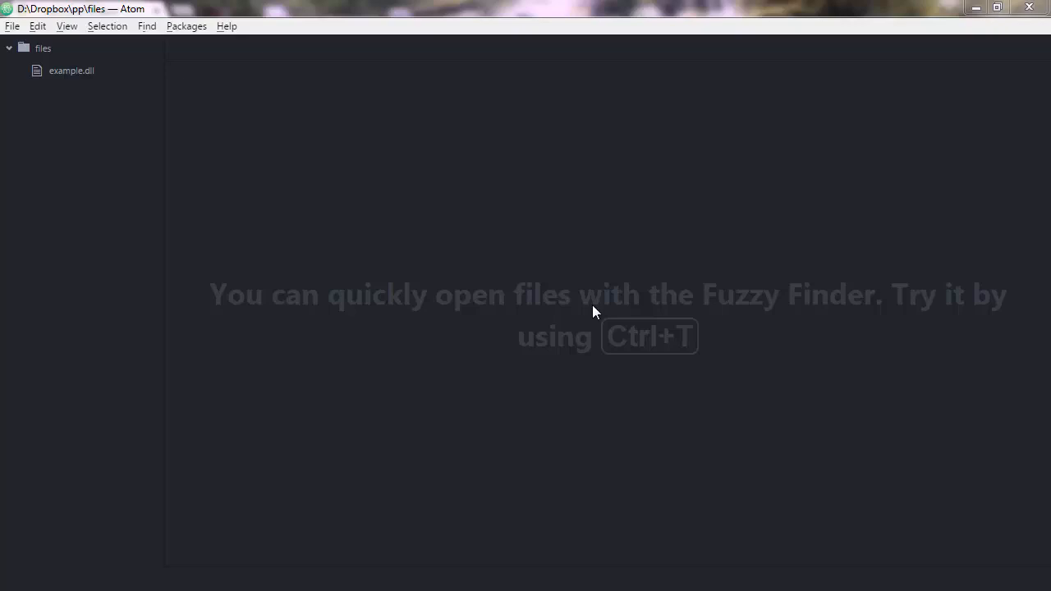
# Switch to Windows Explorer and launch a command prompt in the D:\Dropbox\pp\files folder
pyautogui.press('alt+tab')
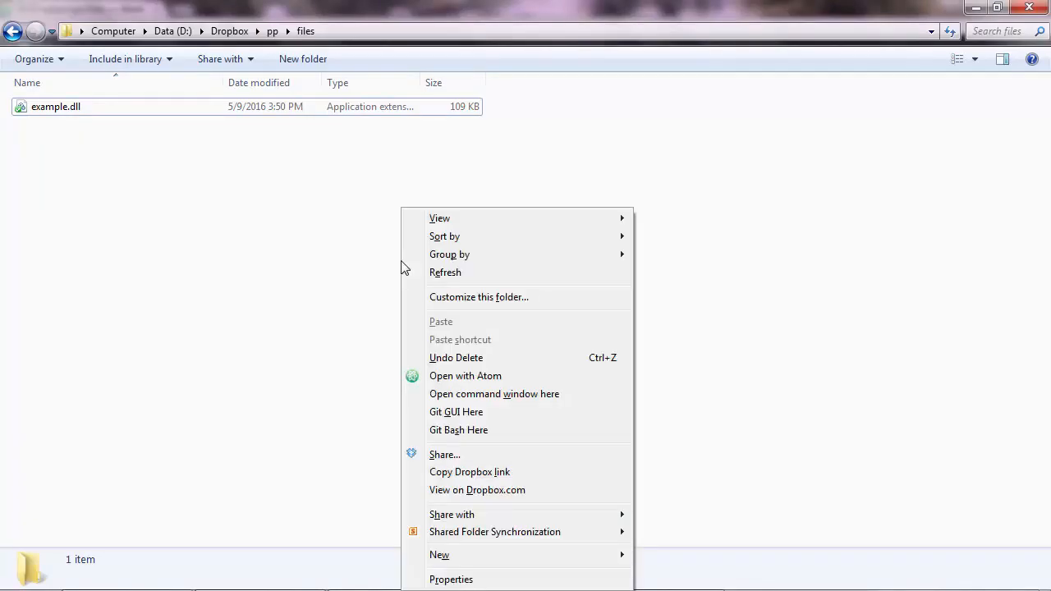
pyautogui.moveTo(493, 394)
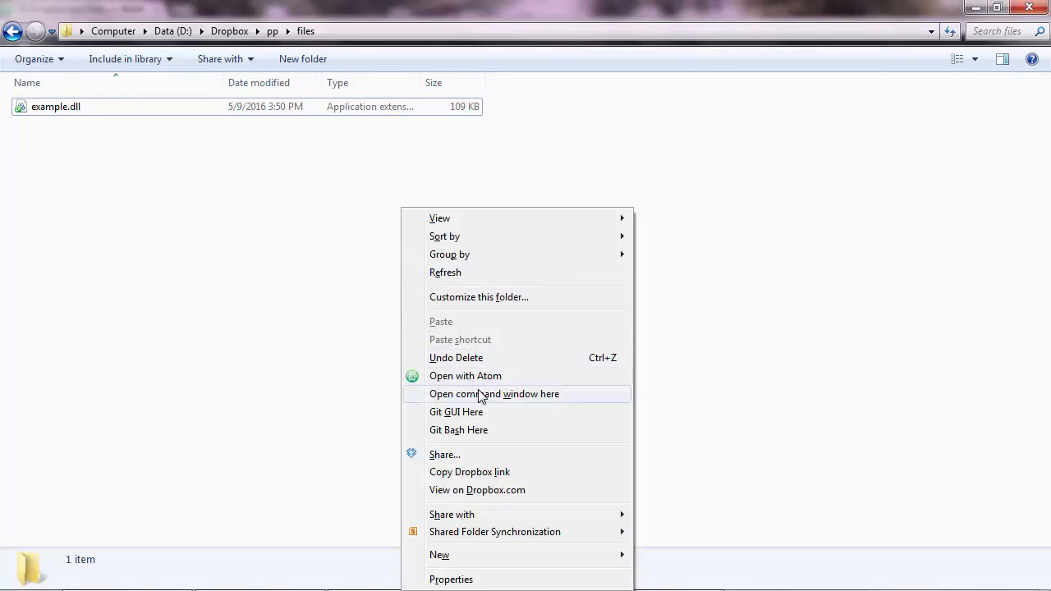
pyautogui.click(493, 394)
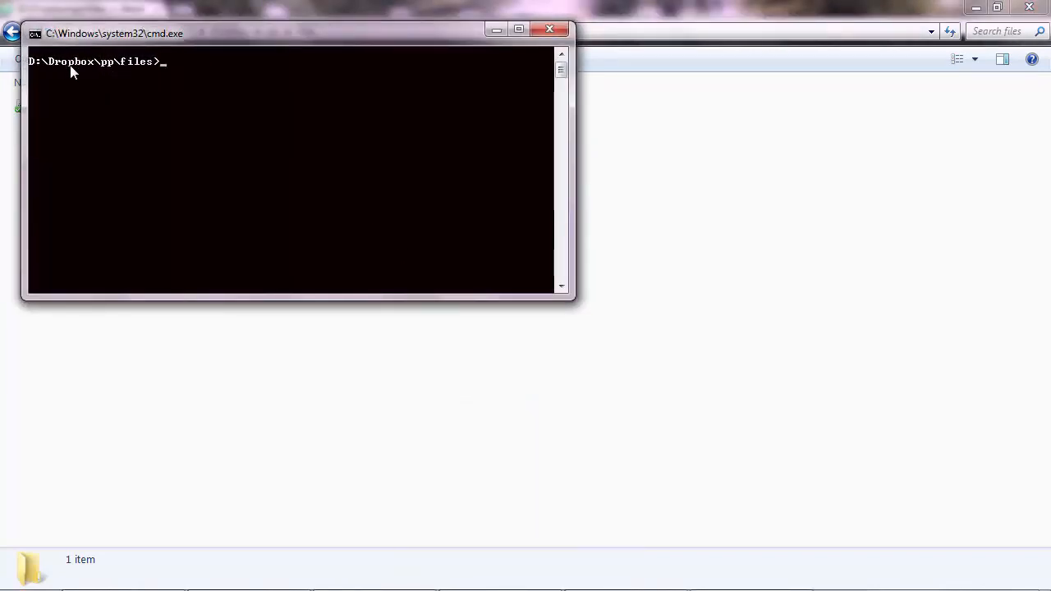
pyautogui.moveTo(148, 74)
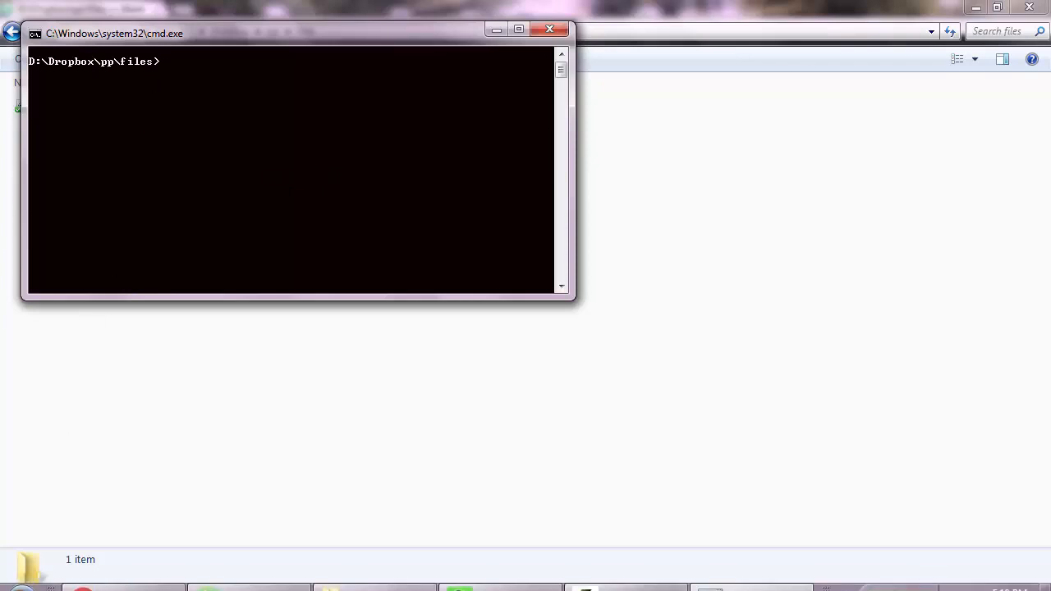
pyautogui.write('cmd')
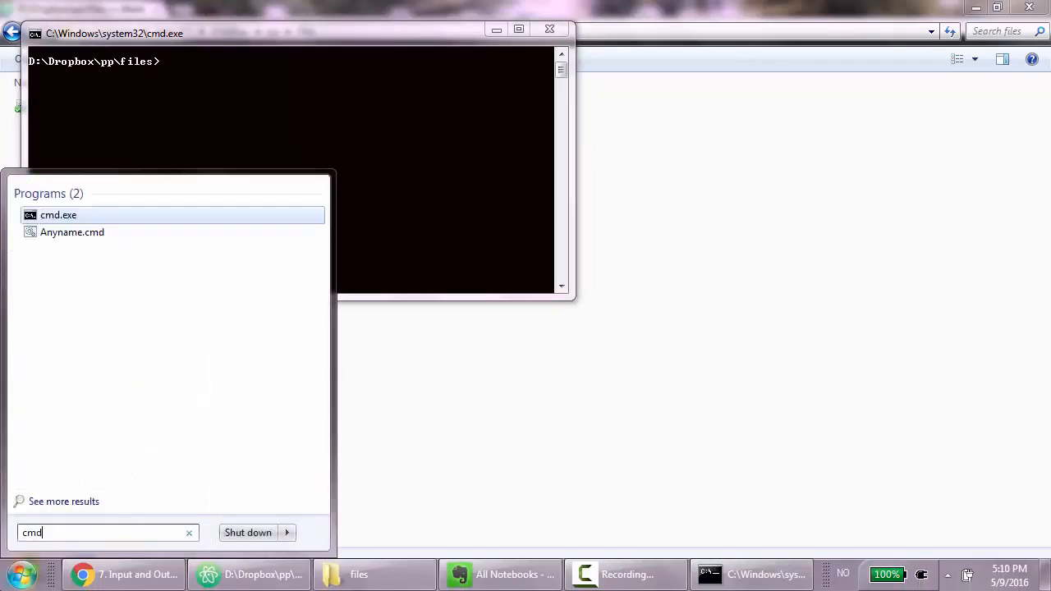
pyautogui.click(59, 214)
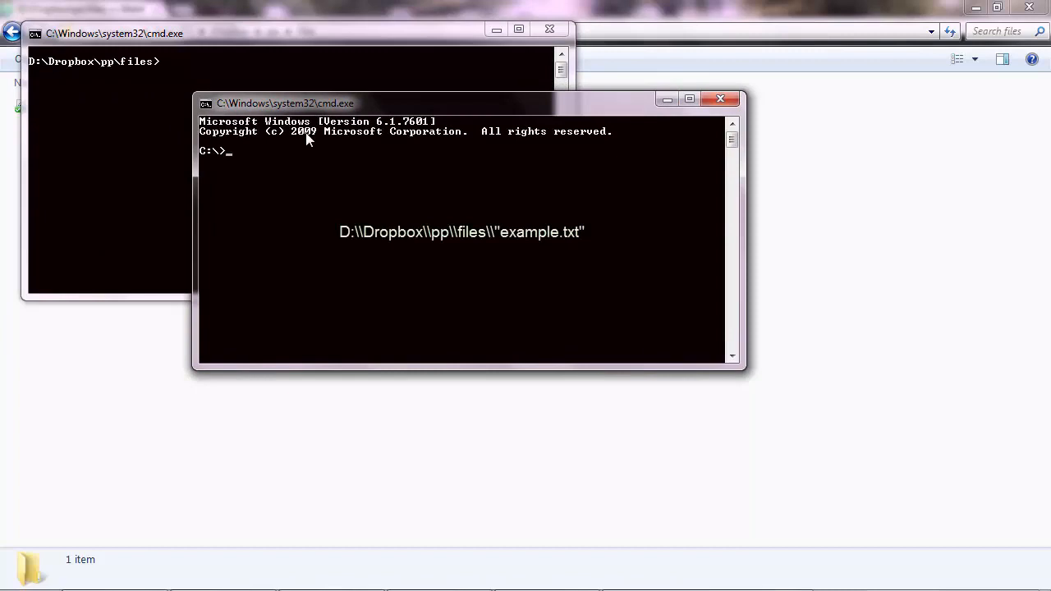
pyautogui.moveTo(318, 143)
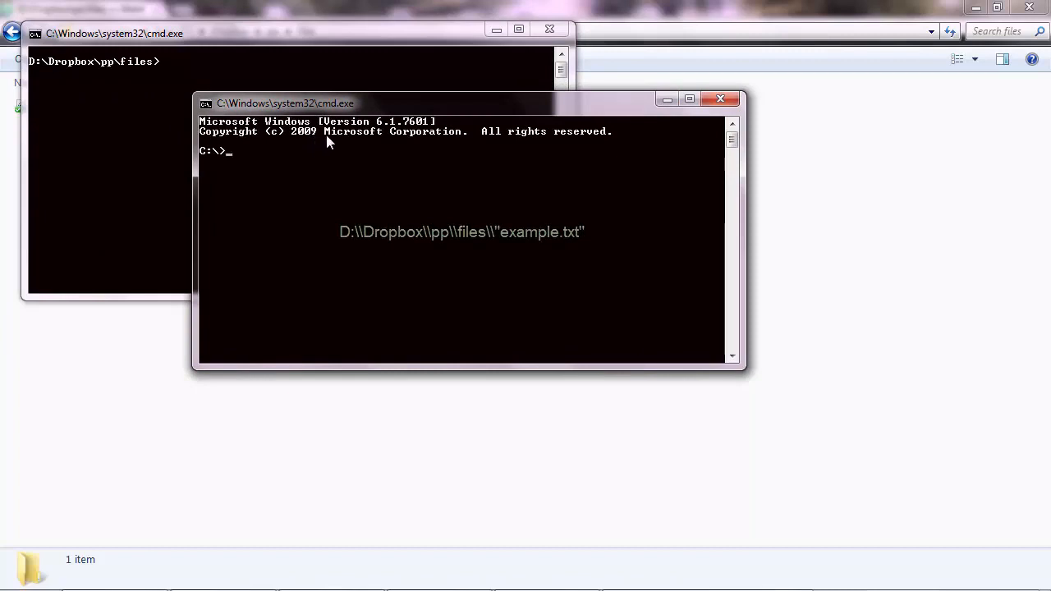
pyautogui.write('pytho')
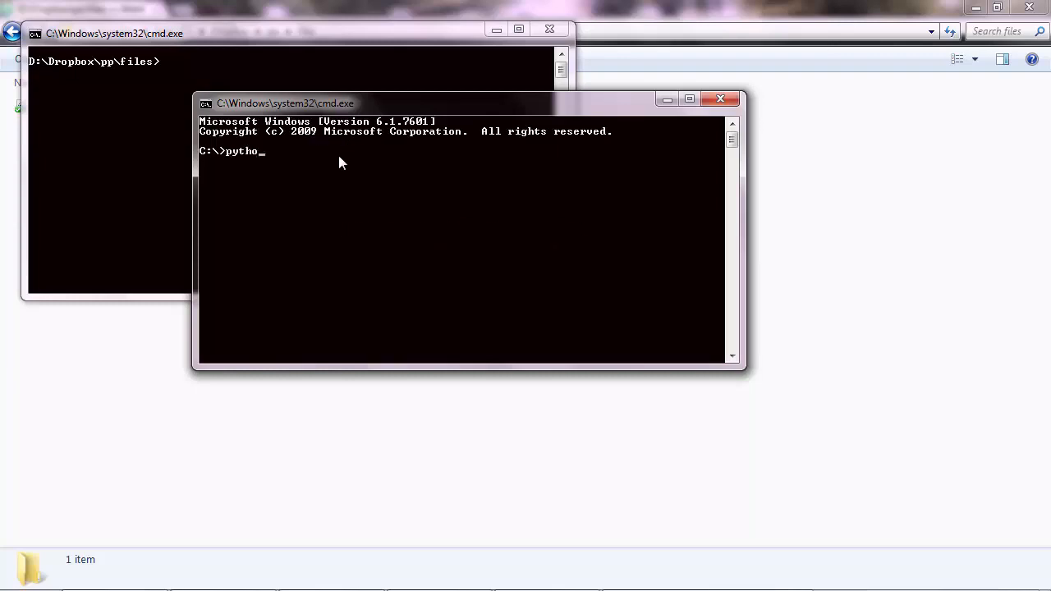
pyautogui.press('Return')
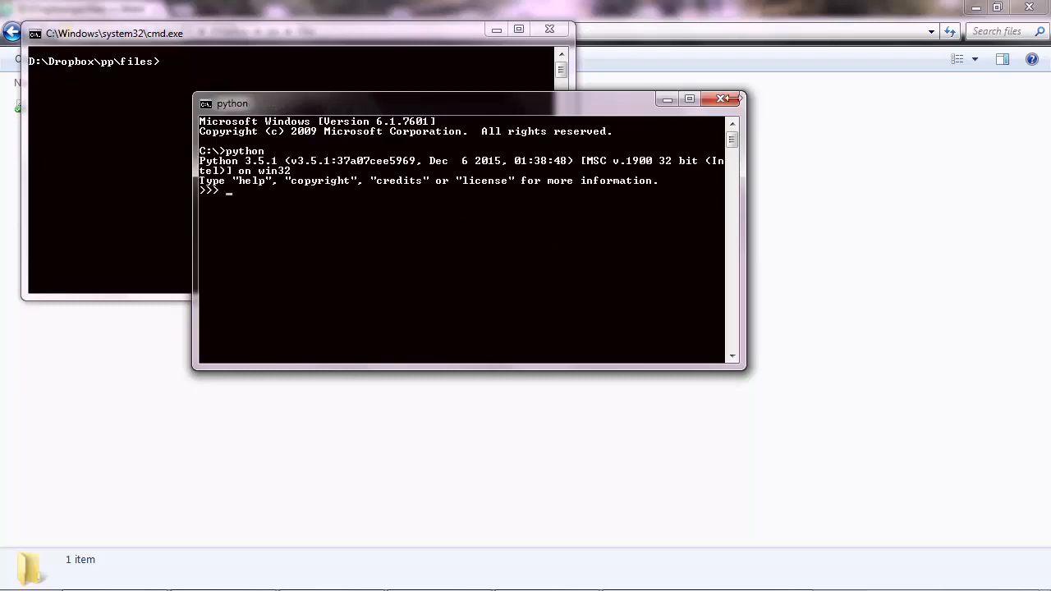
pyautogui.click(730, 99)
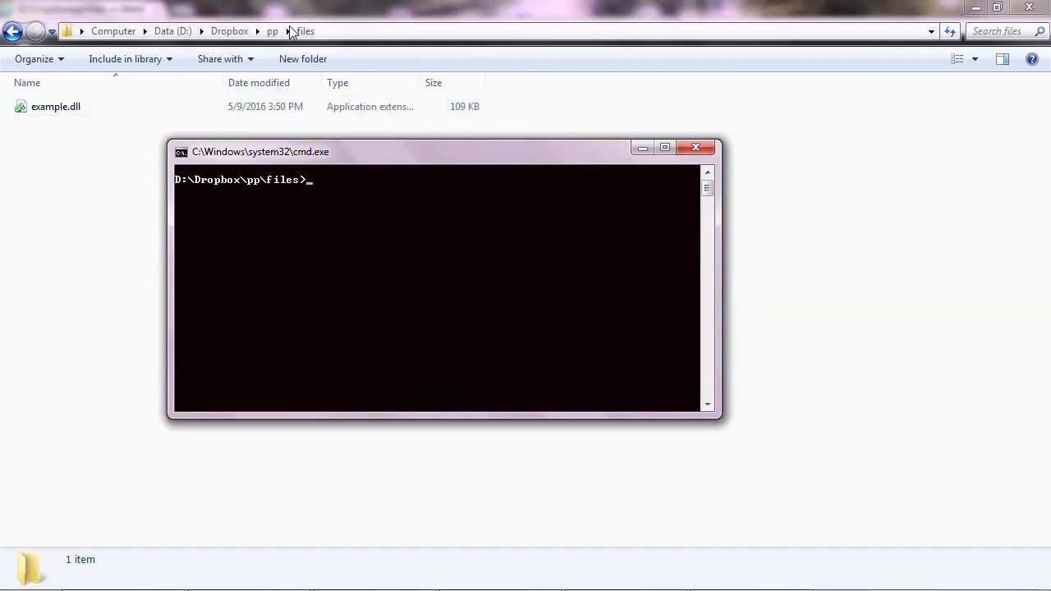
pyautogui.moveTo(306, 189)
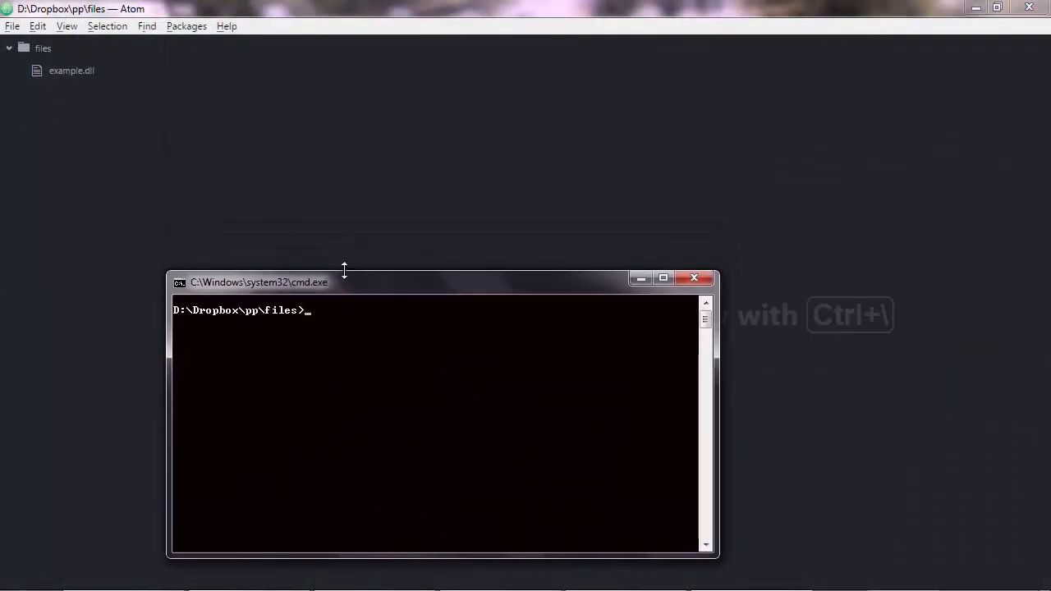
# Run python to start the Python 3.5.1 interpreter in the files folder
pyautogui.write('python')
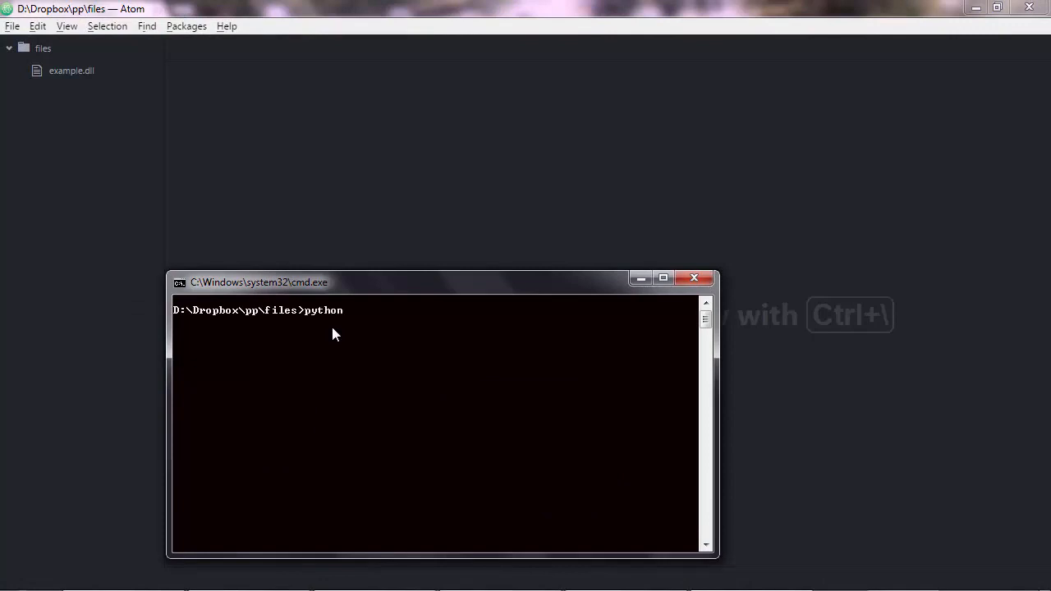
pyautogui.press('Return')
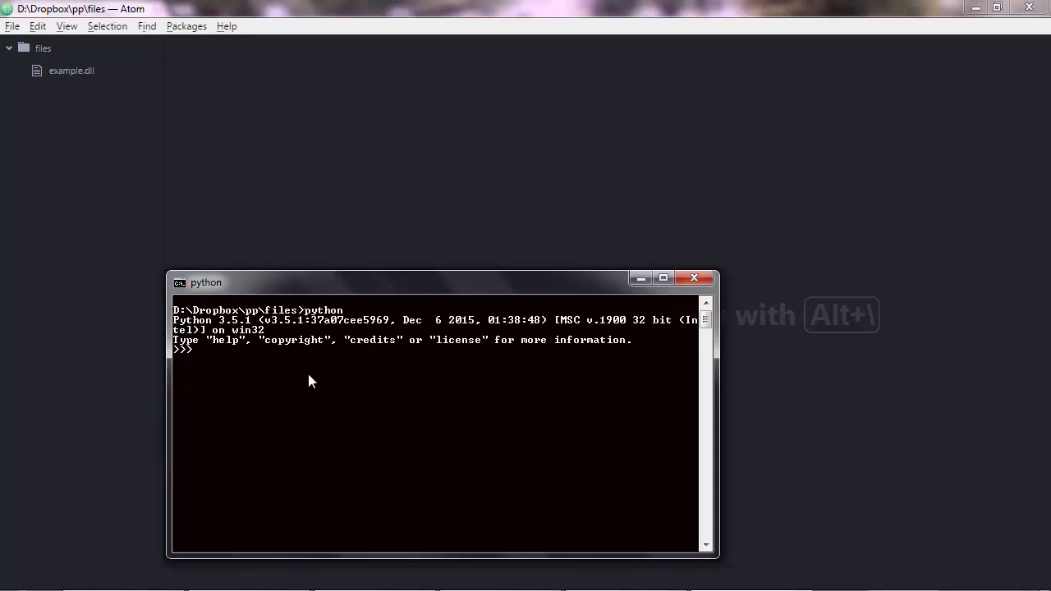
# Run file=open("example.txt",'w') to create example.txt for writing
pyautogui.write('file')
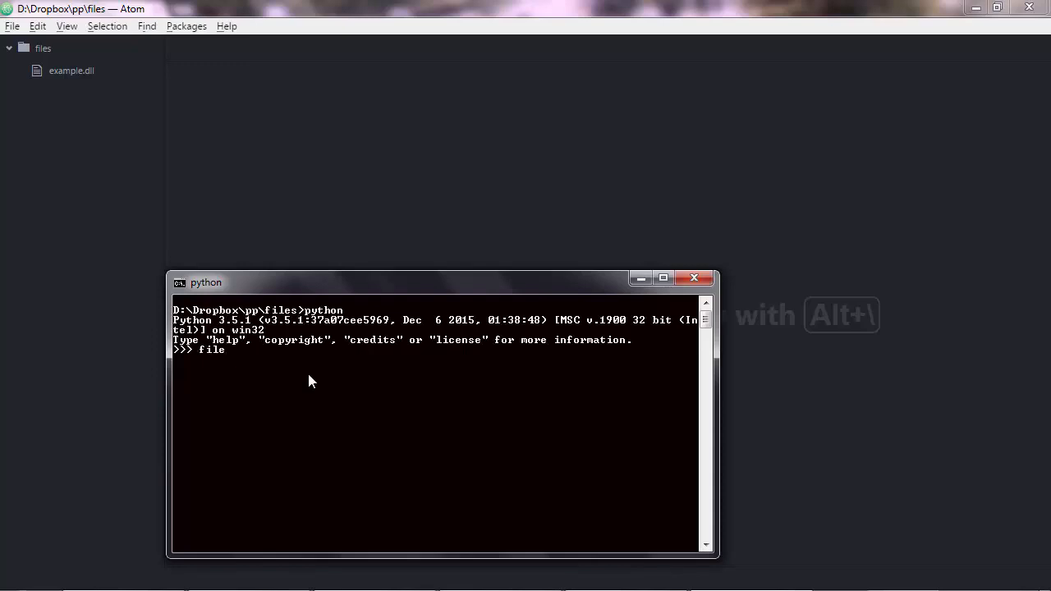
pyautogui.write('=o')
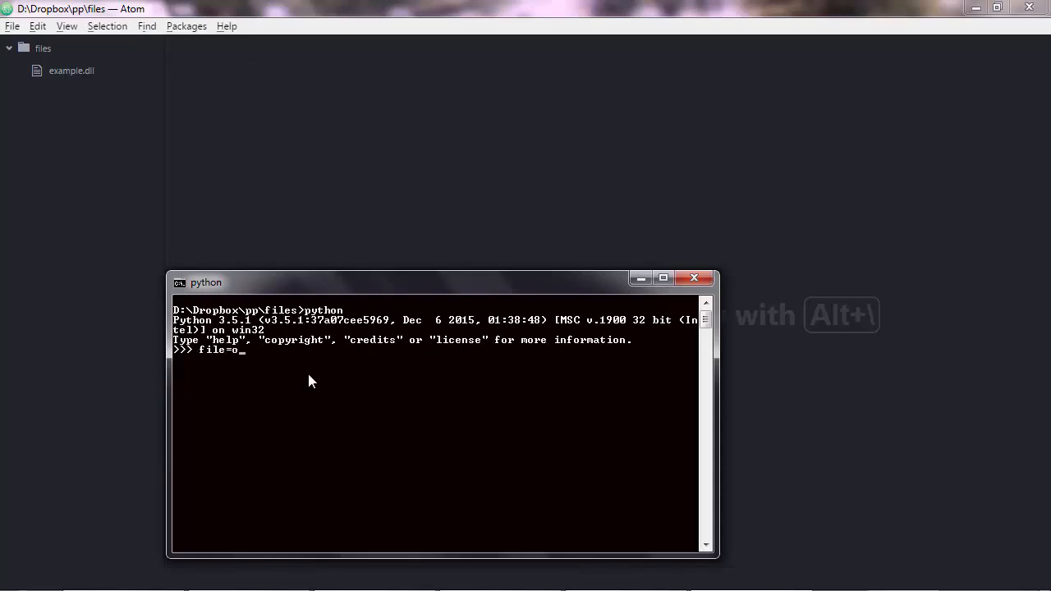
pyautogui.write('pen("')
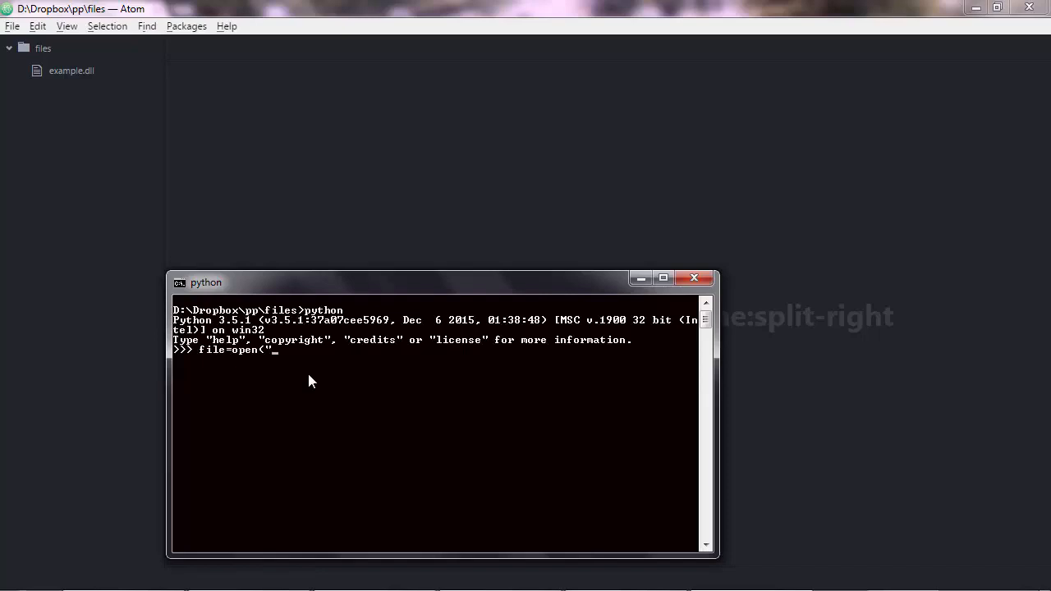
pyautogui.write('example.')
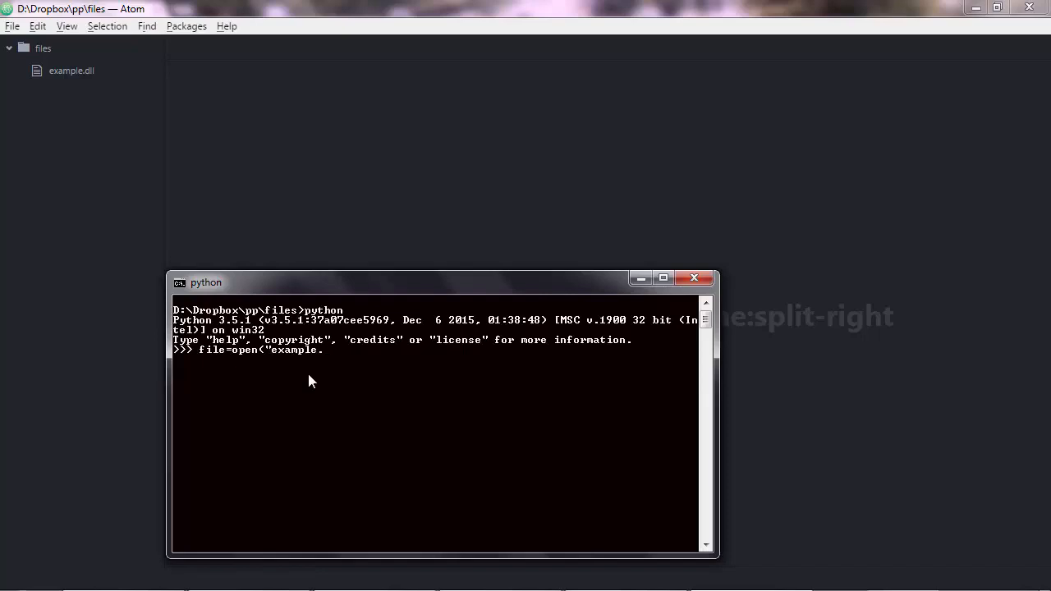
pyautogui.write('txt')
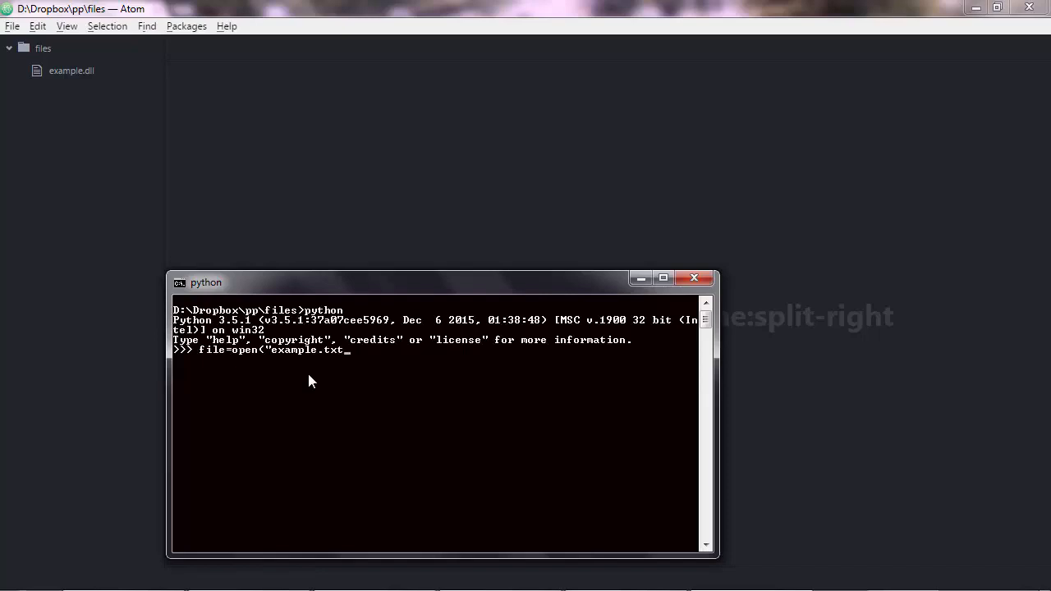
pyautogui.write('",')
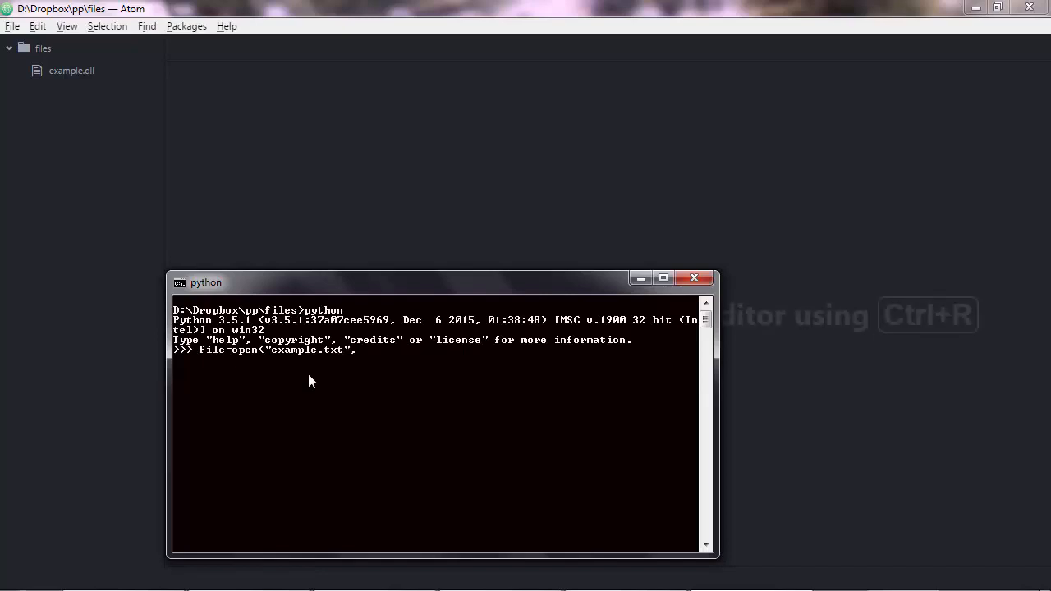
pyautogui.write("'")
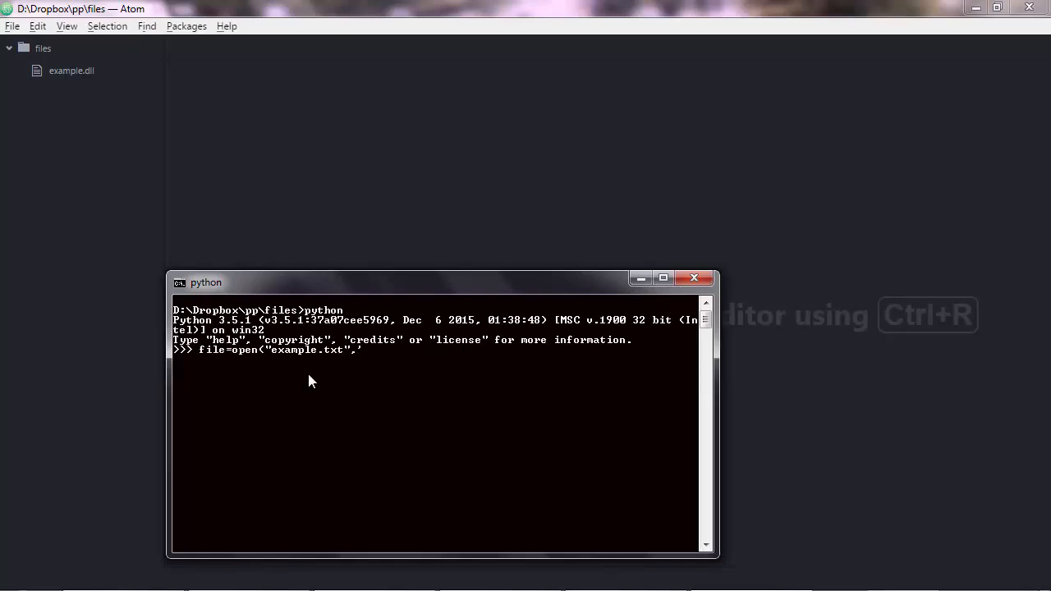
pyautogui.write("'w'")
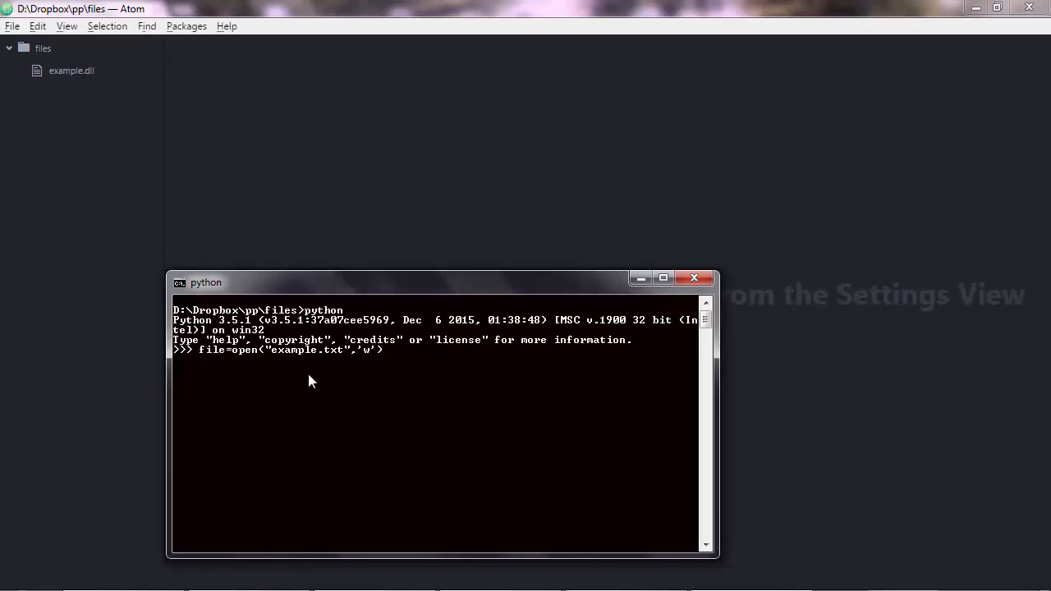
pyautogui.press('Return')
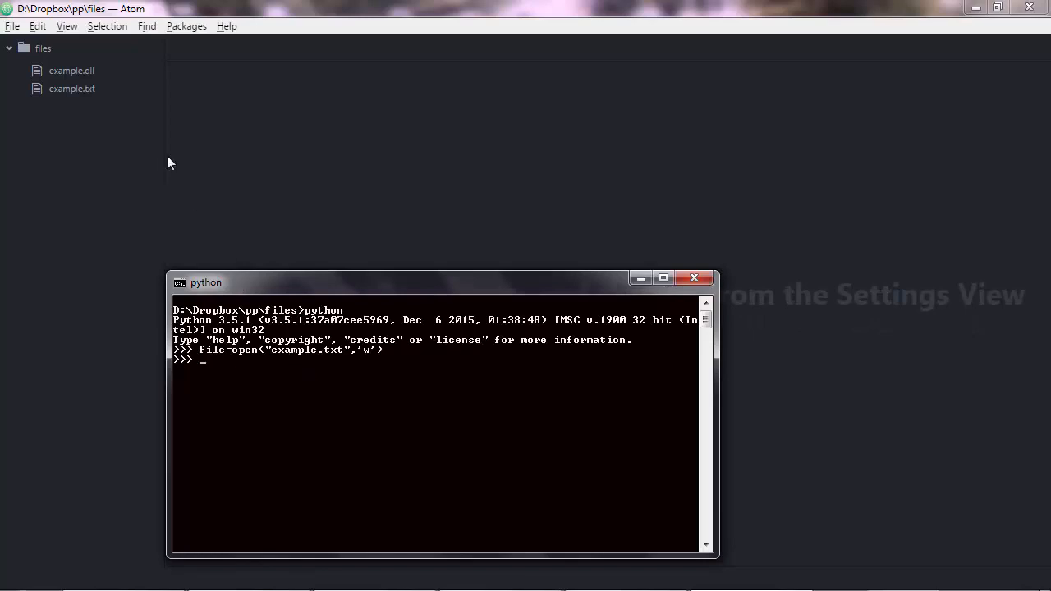
pyautogui.moveTo(72, 89)
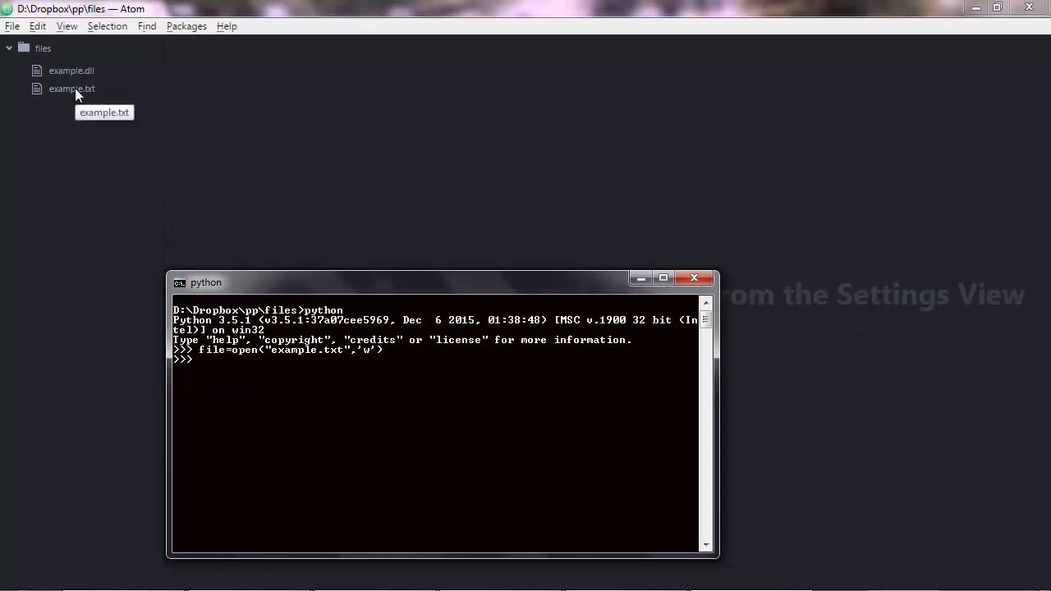
pyautogui.click(73, 89)
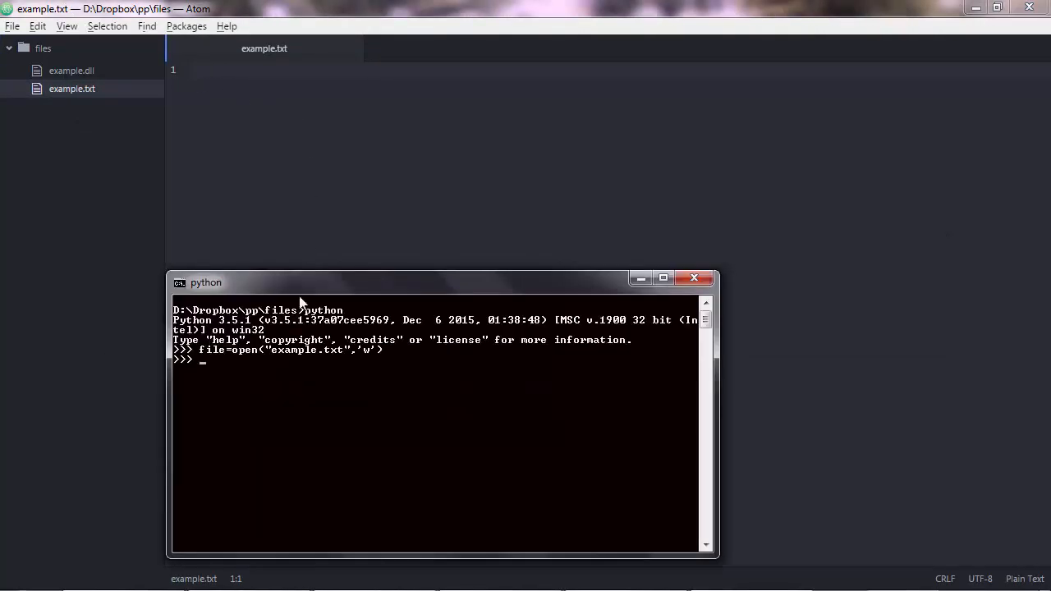
pyautogui.moveTo(263, 371)
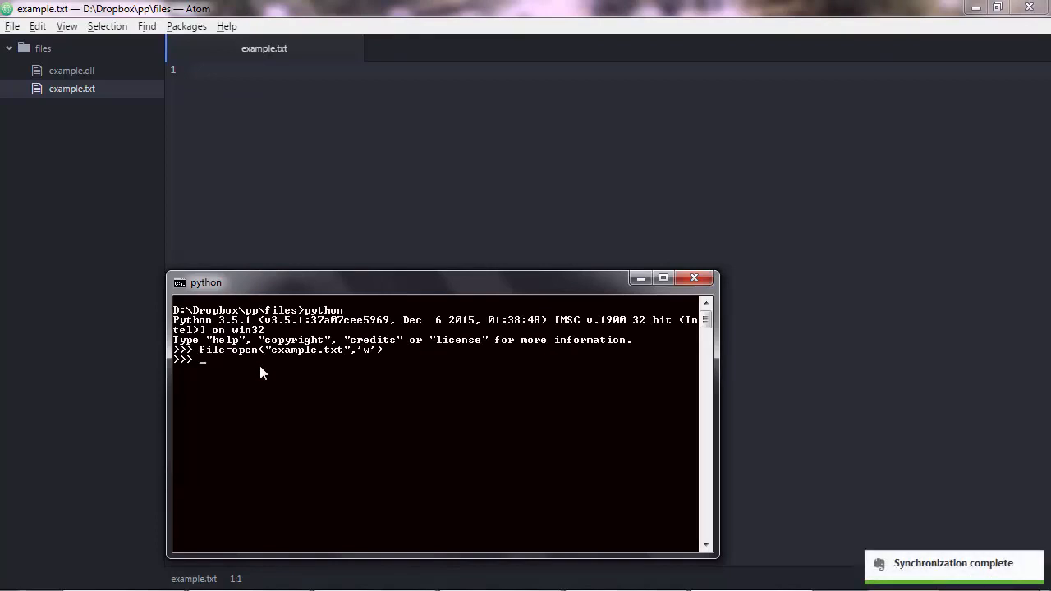
pyautogui.moveTo(276, 360)
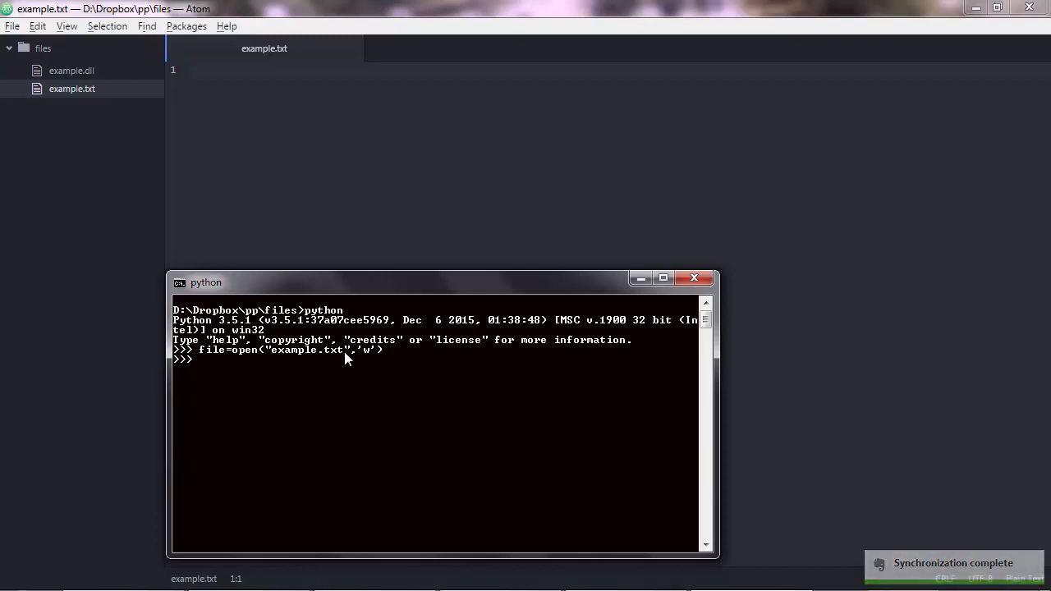
pyautogui.moveTo(247, 343)
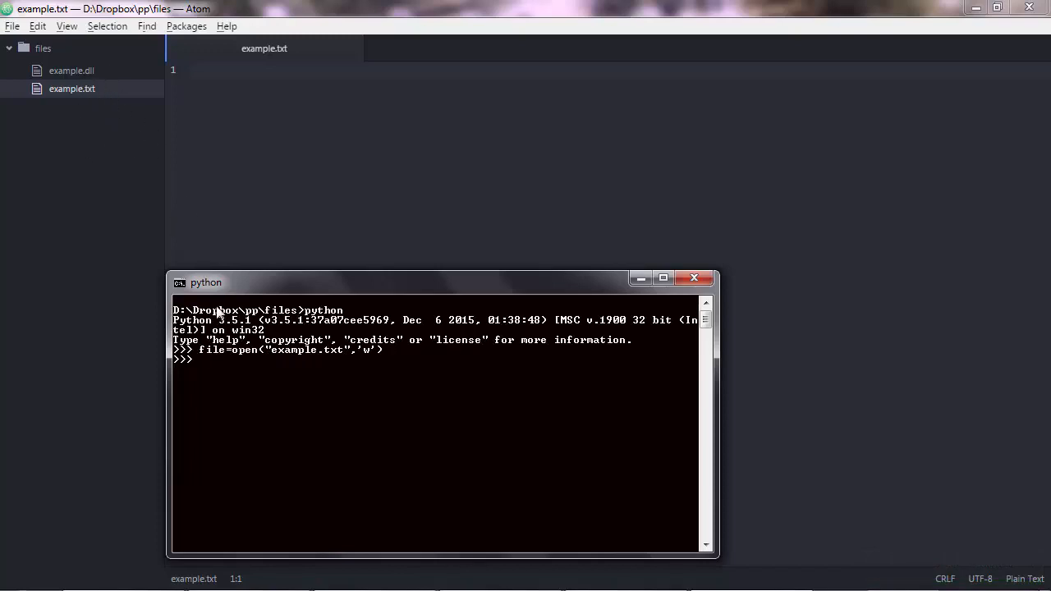
pyautogui.moveTo(222, 364)
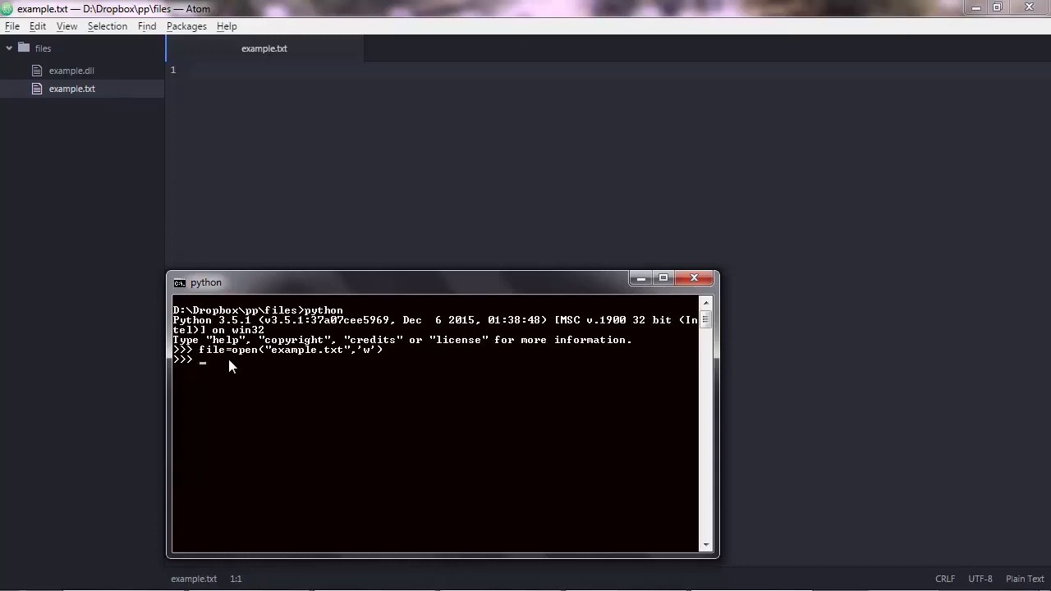
# Run file.write("Line 1") to write Line 1 into example.txt
pyautogui.write('f')
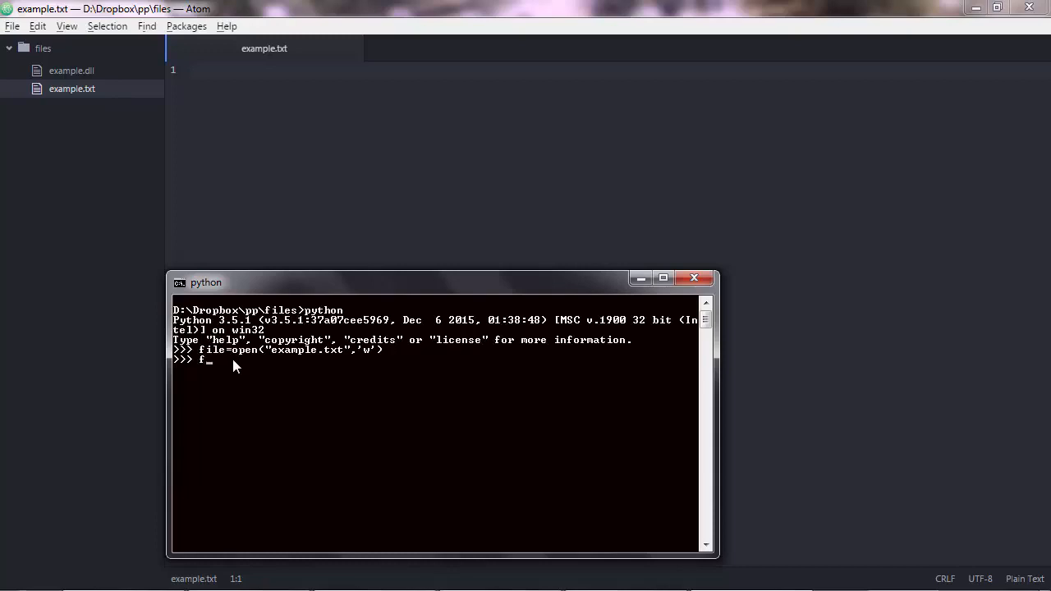
pyautogui.write('ile.wr')
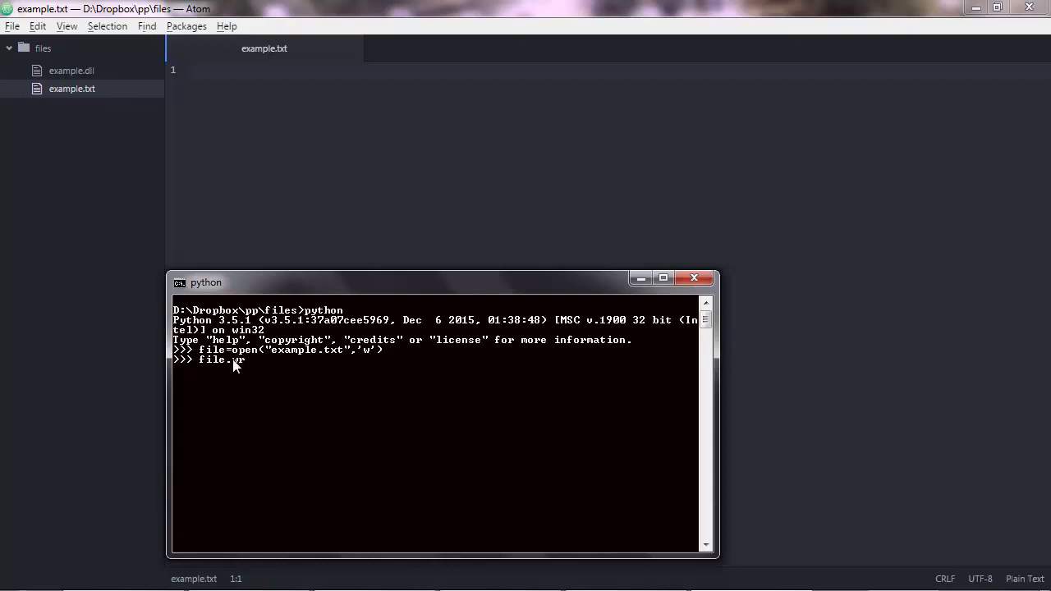
pyautogui.write('ite(')
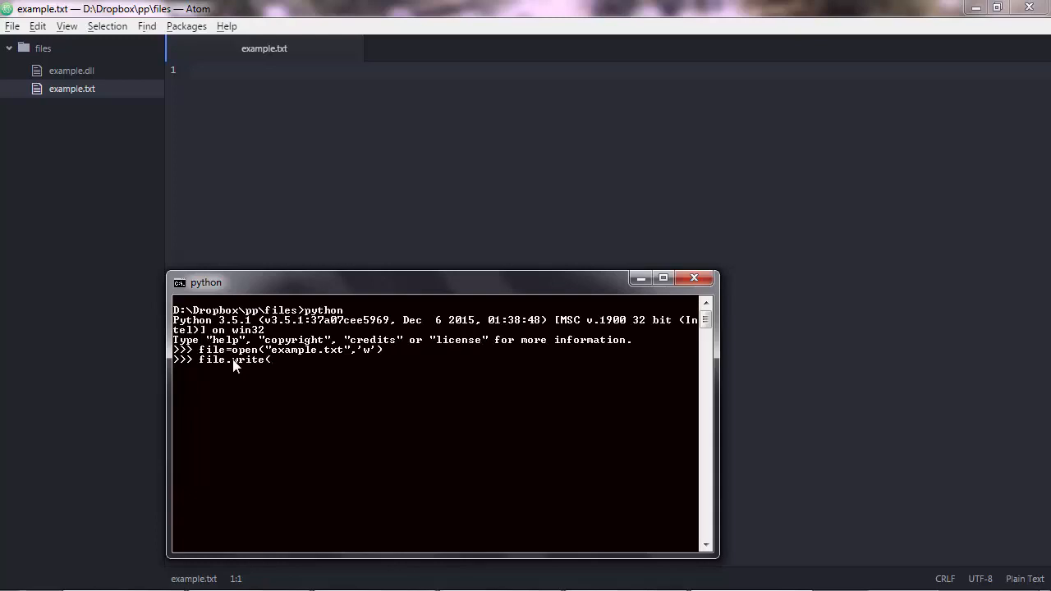
pyautogui.write('"')
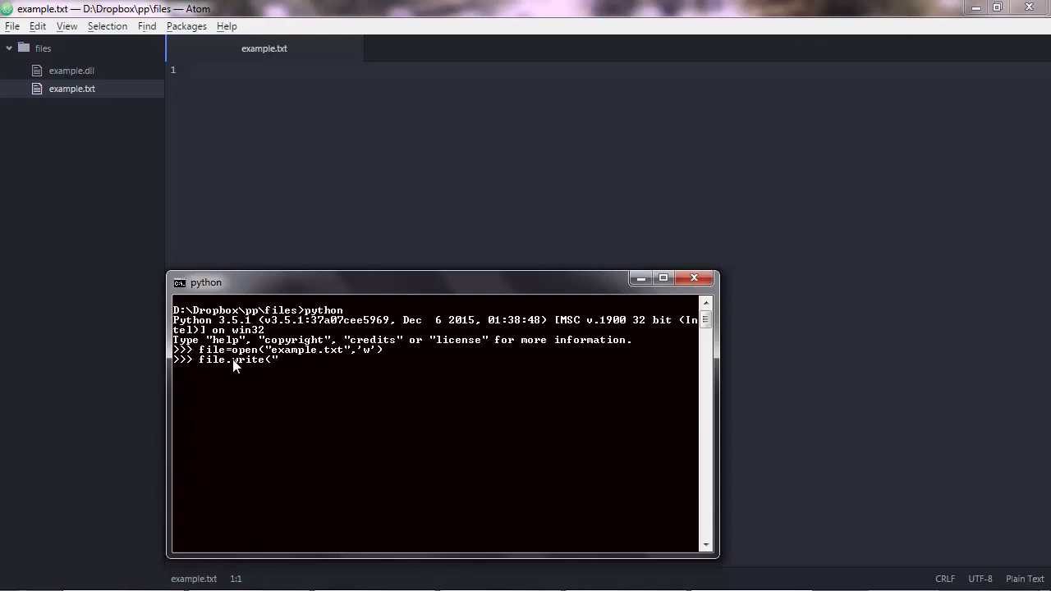
pyautogui.write('Line')
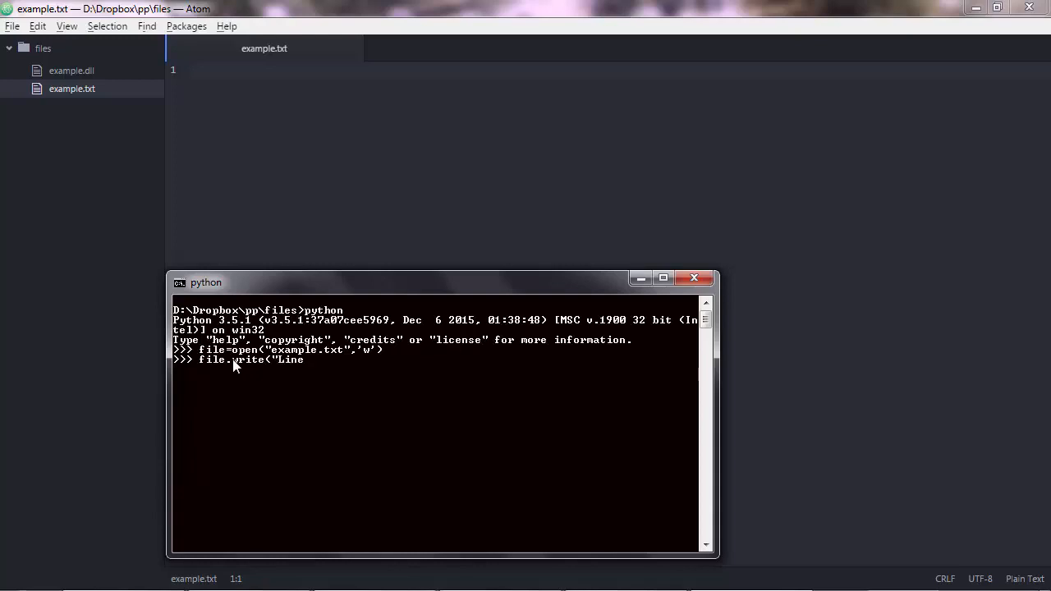
pyautogui.write('1")')
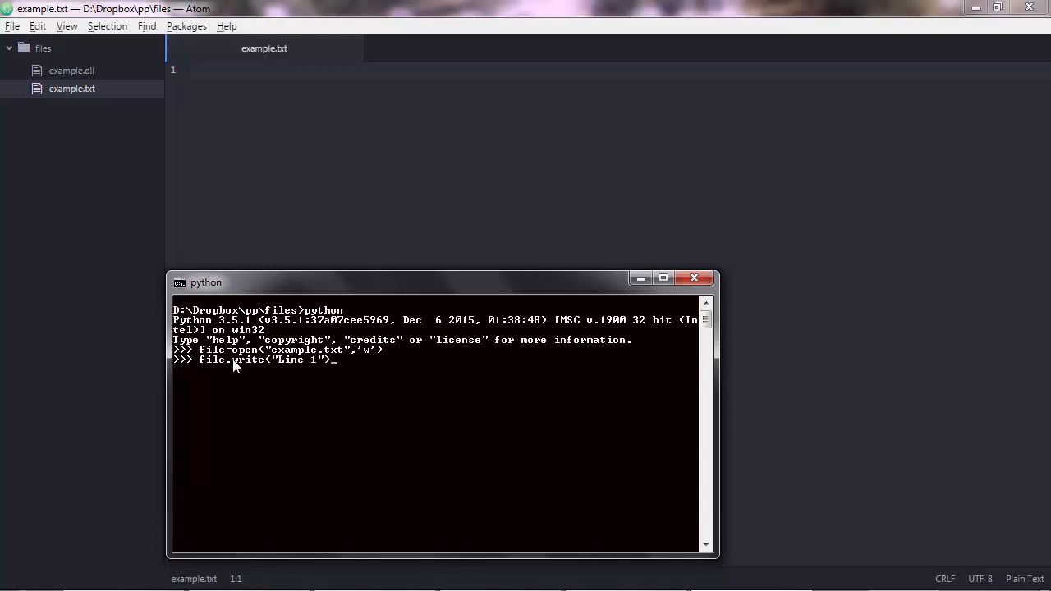
pyautogui.press('Return')
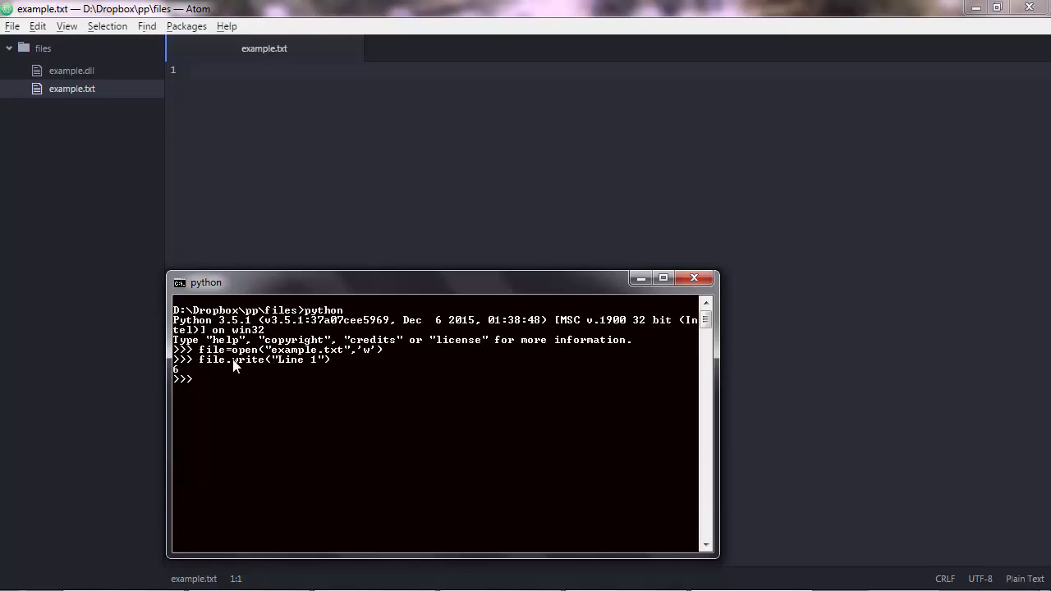
pyautogui.moveTo(200, 384)
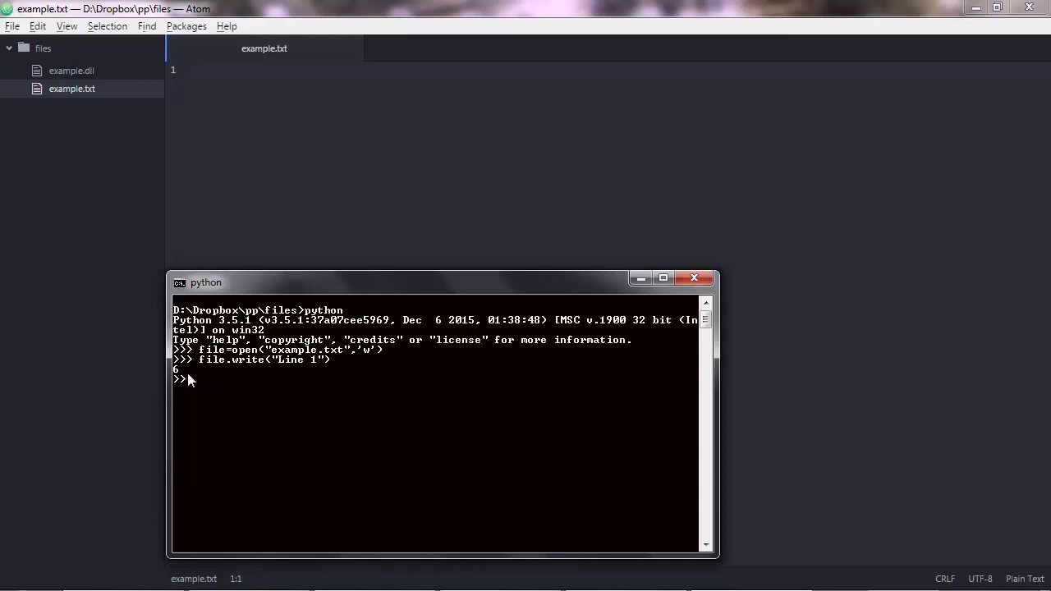
pyautogui.moveTo(238, 380)
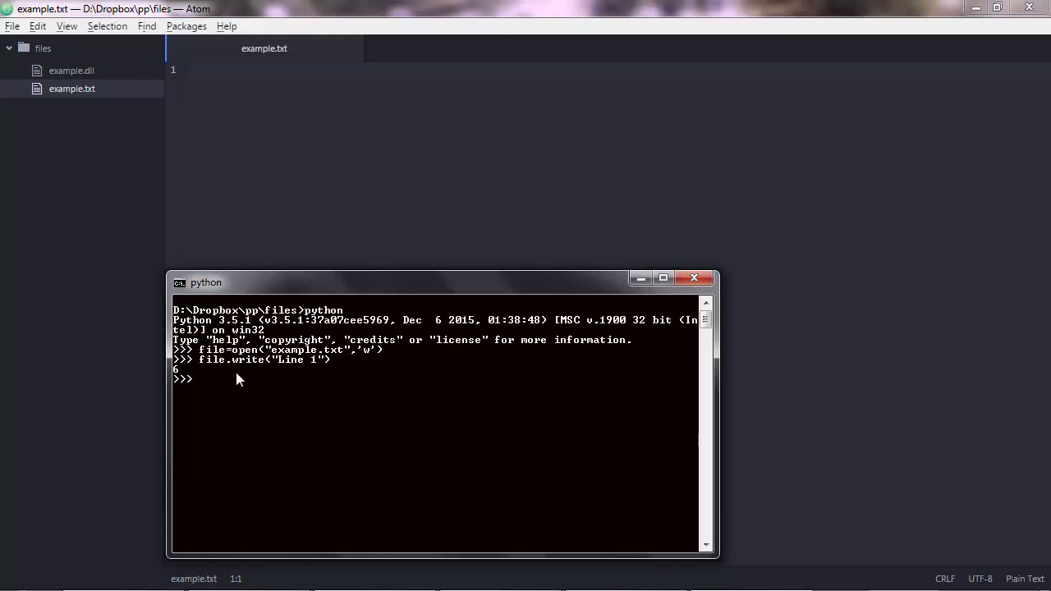
pyautogui.moveTo(280, 368)
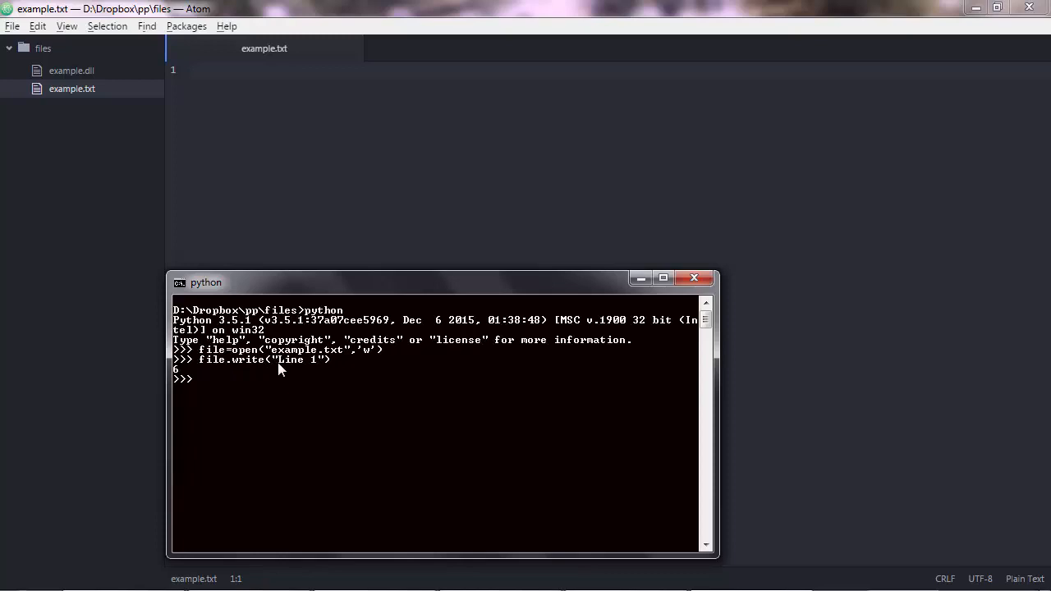
pyautogui.moveTo(270, 381)
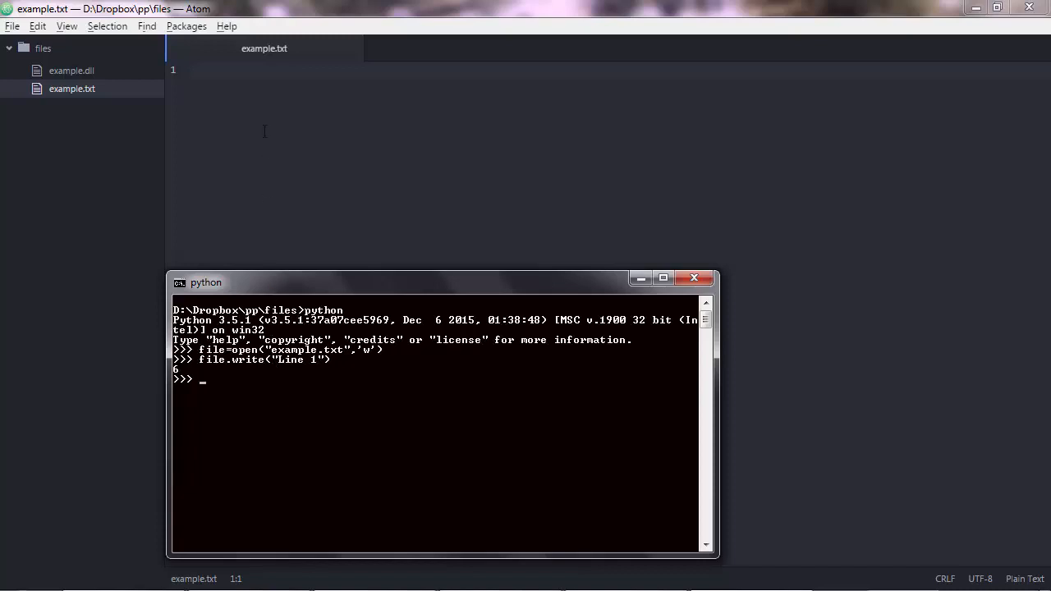
pyautogui.moveTo(283, 118)
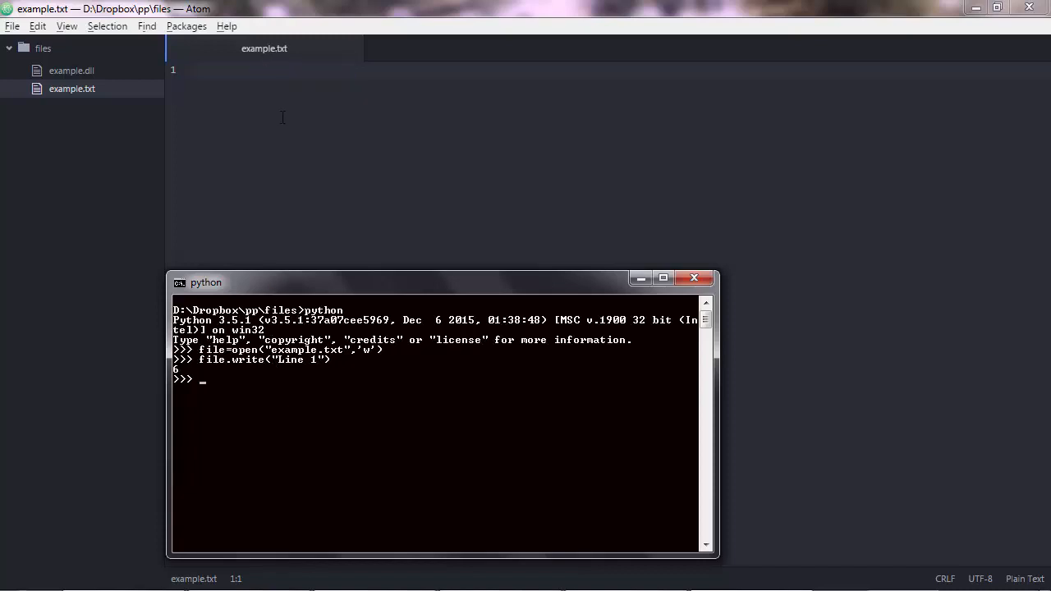
pyautogui.moveTo(265, 96)
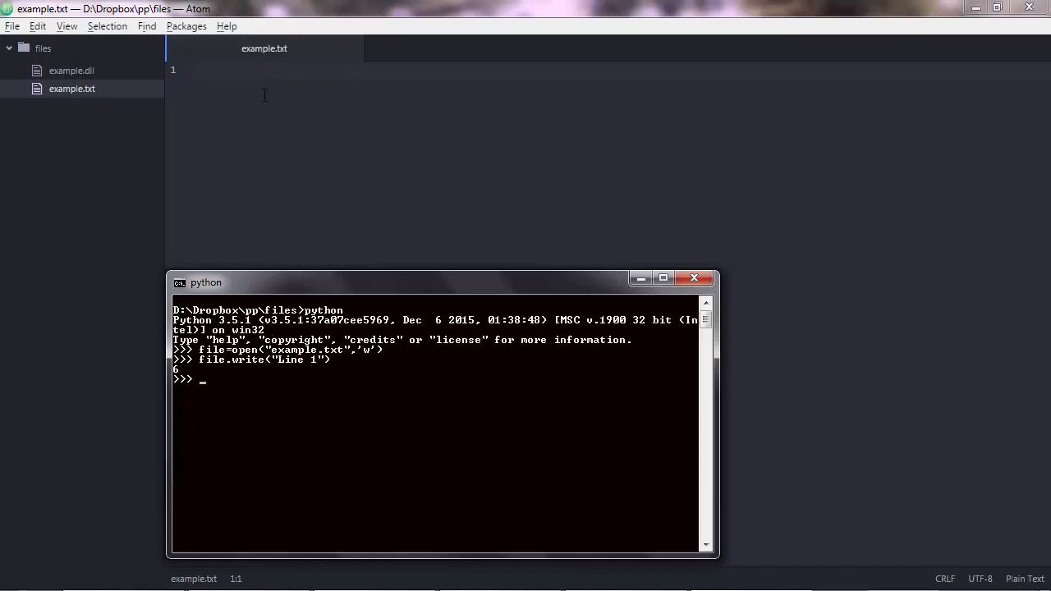
pyautogui.moveTo(277, 365)
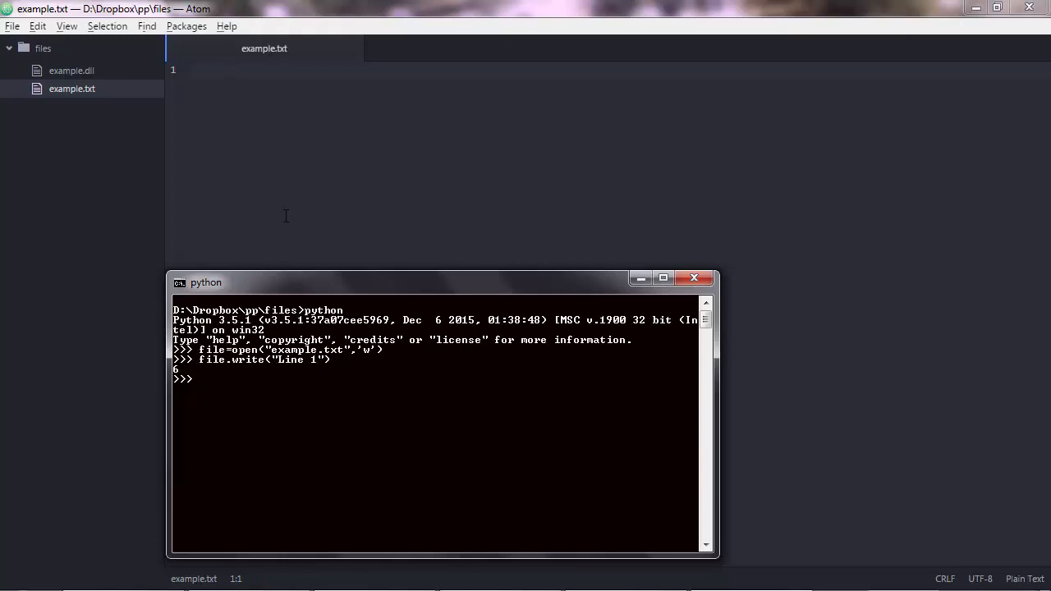
pyautogui.moveTo(342, 62)
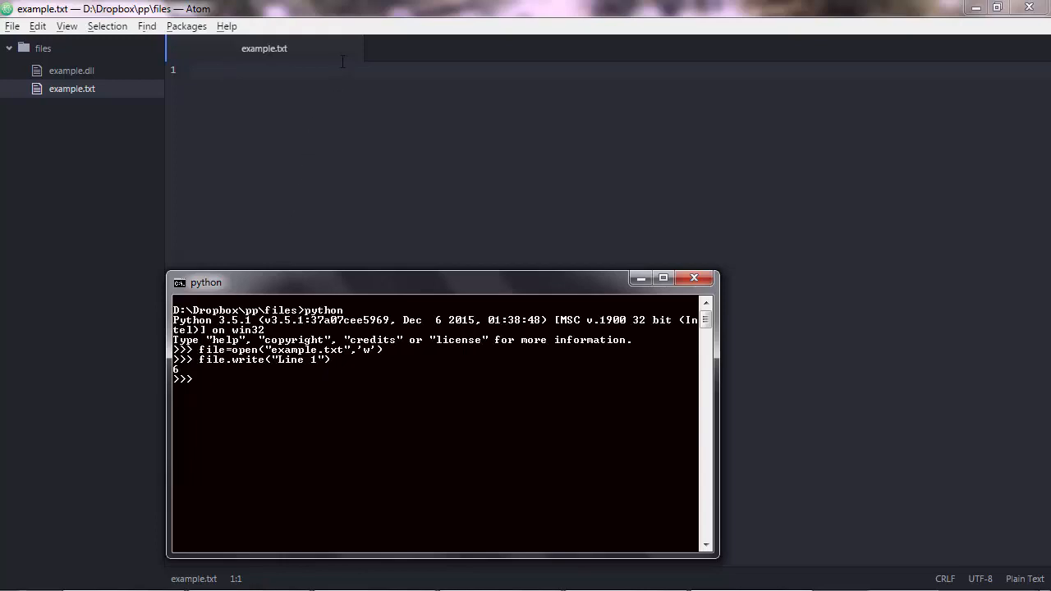
pyautogui.moveTo(349, 57)
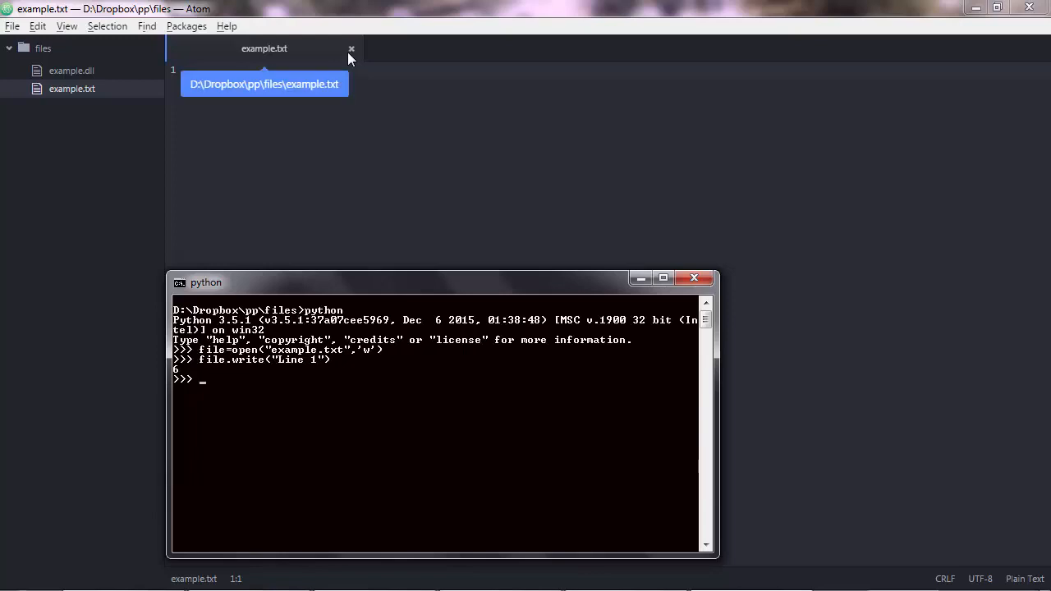
pyautogui.moveTo(312, 335)
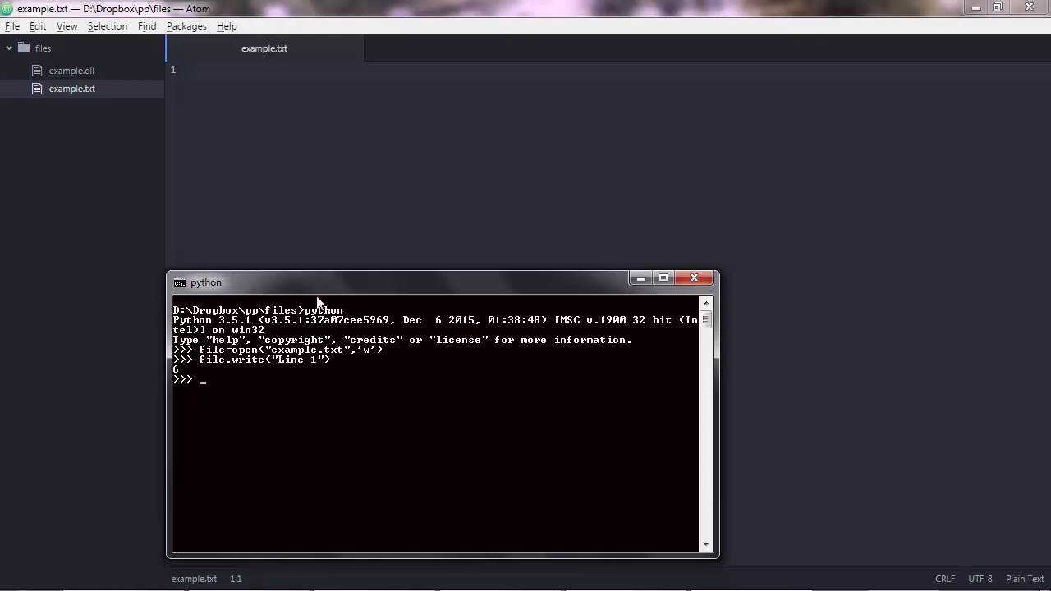
pyautogui.moveTo(348, 63)
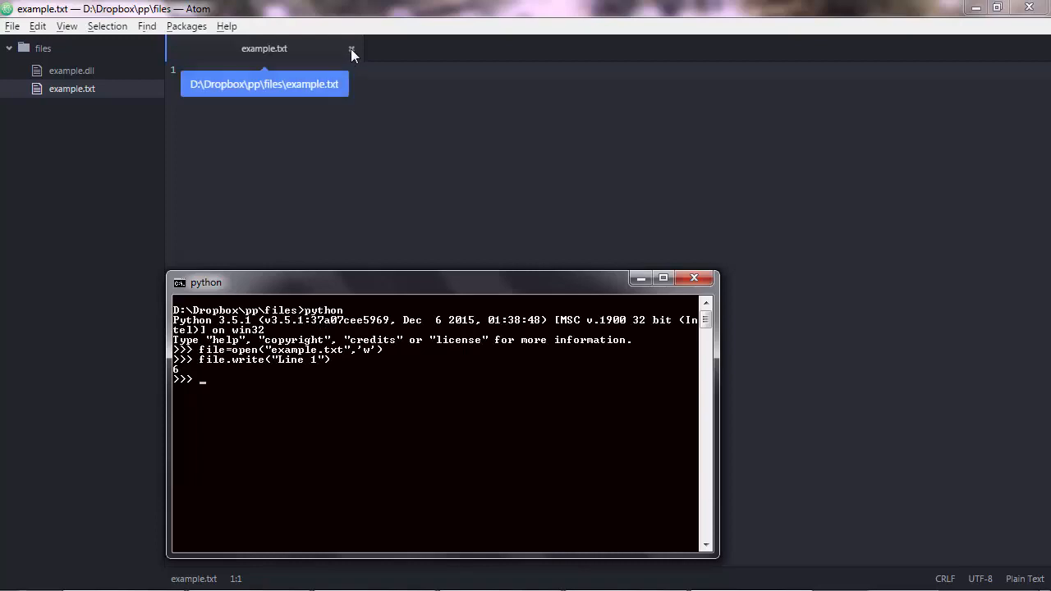
pyautogui.moveTo(346, 59)
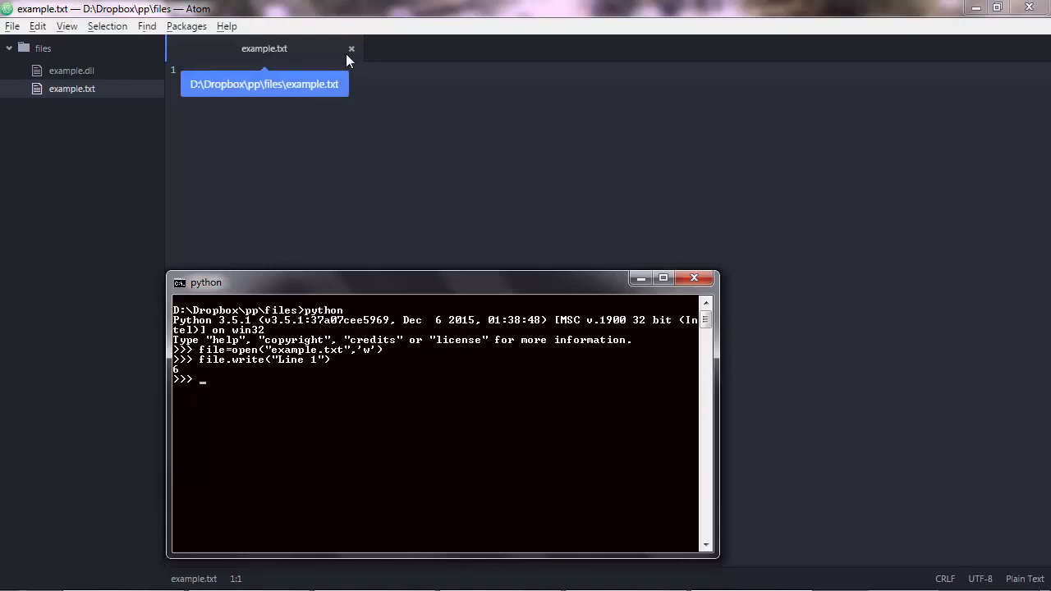
pyautogui.moveTo(174, 157)
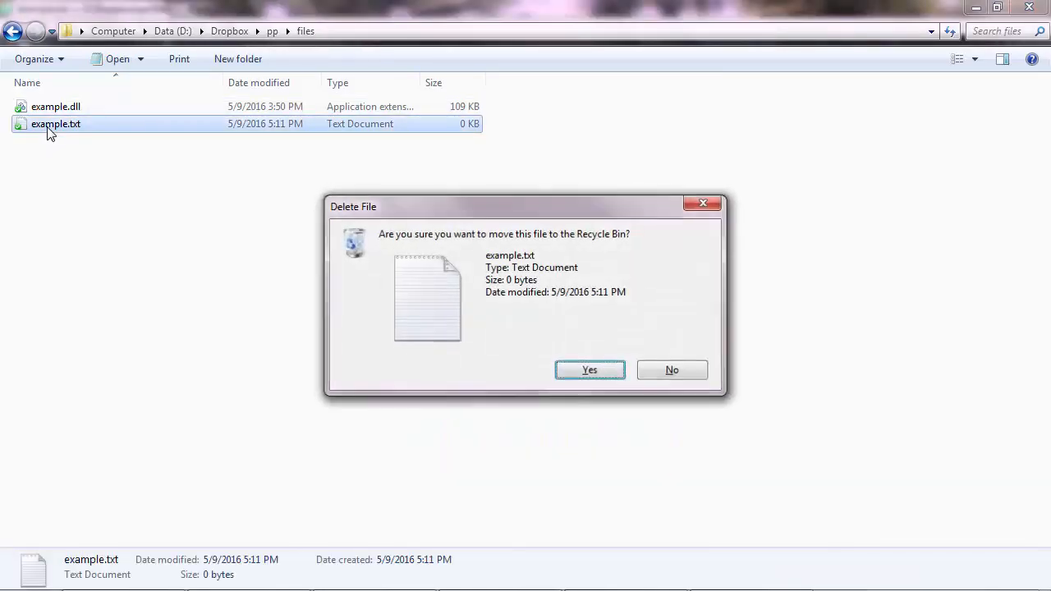
# Retry the blocked delete of example.txt, then cancel the File In Use warning
pyautogui.click(590, 370)
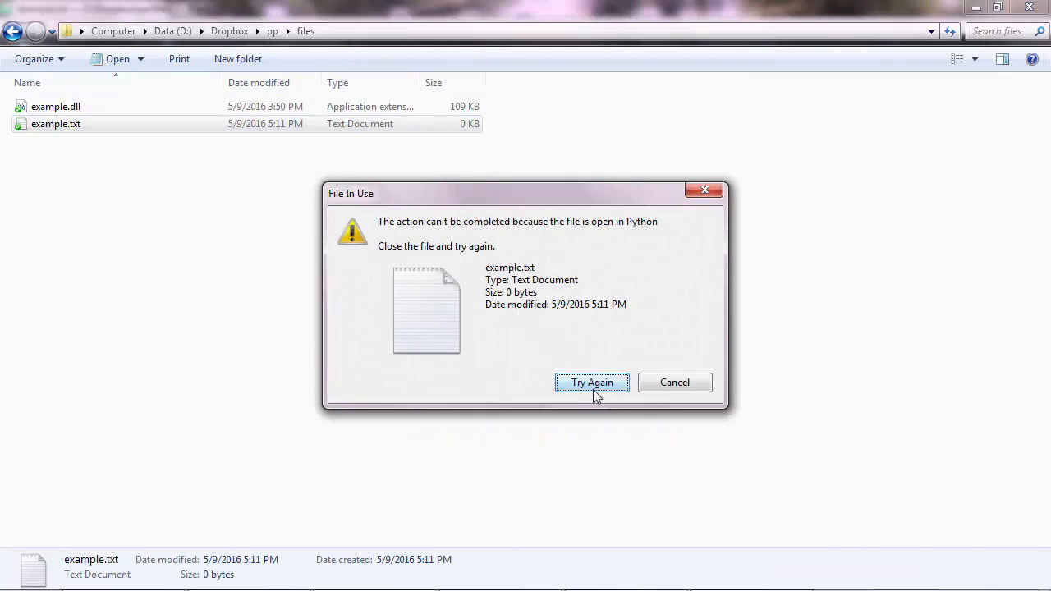
pyautogui.moveTo(667, 383)
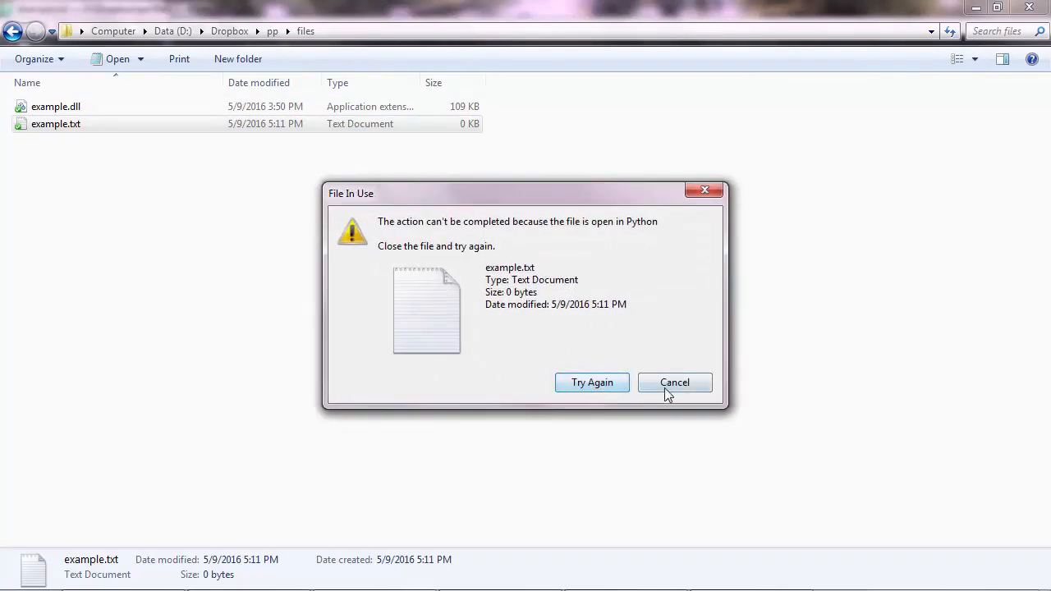
pyautogui.click(674, 381)
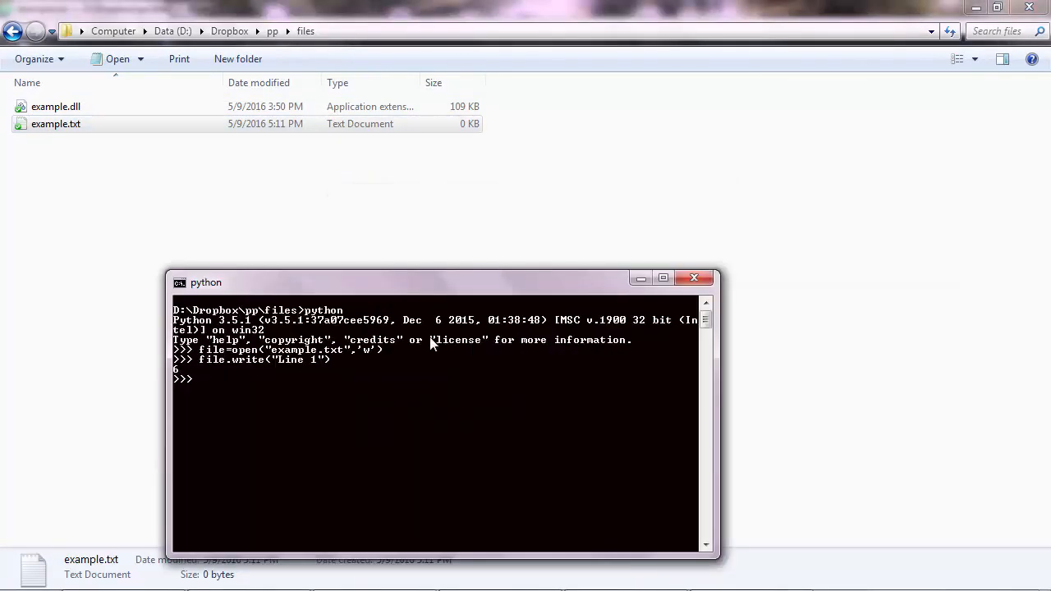
# Enter file.close() so Line 1 is flushed to example.txt
pyautogui.write('file.close(')
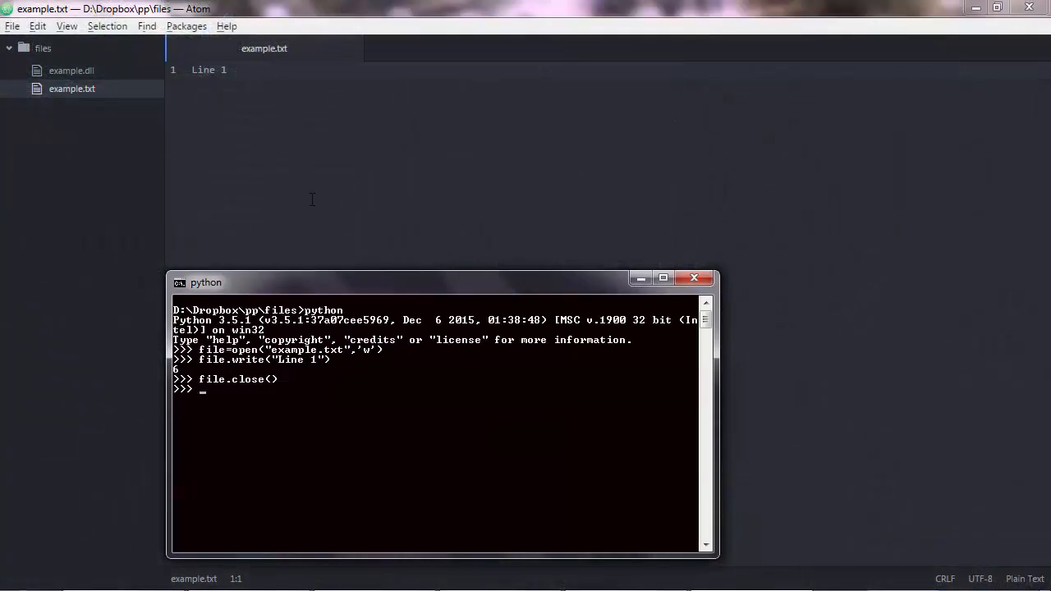
pyautogui.moveTo(326, 384)
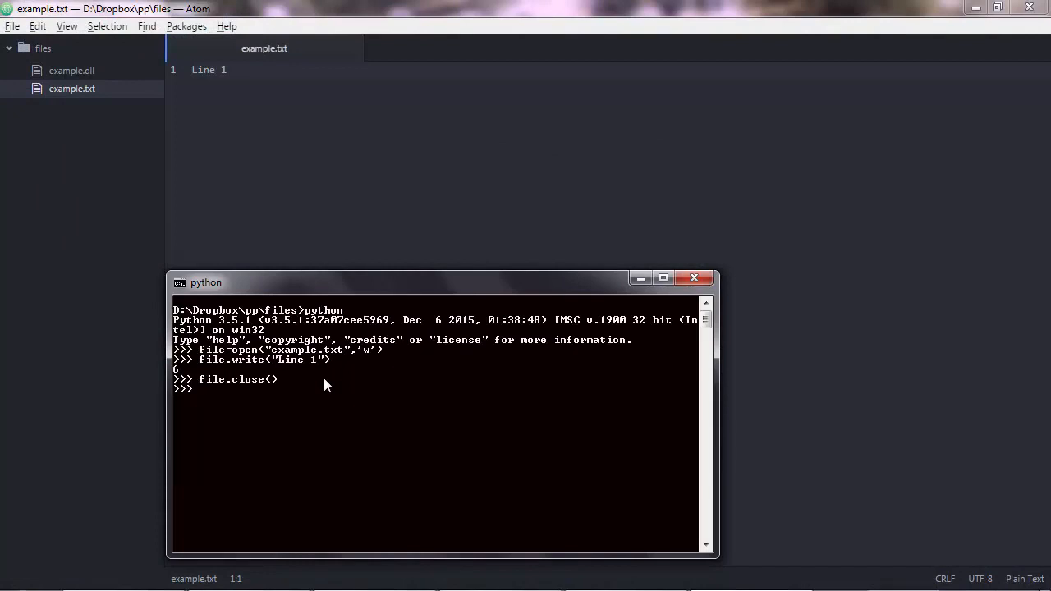
# Reopen example.txt in 'w' mode, write Line 2 and close it, overwriting Line 1
pyautogui.write('file.write("Line 1")')
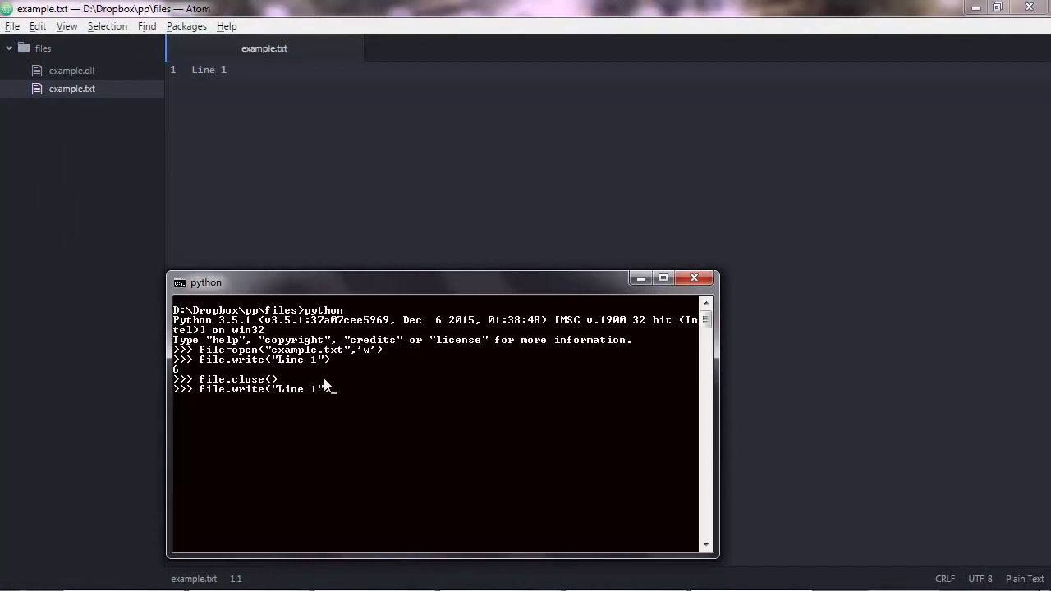
pyautogui.write('file=open("example.txt",\'w\')')
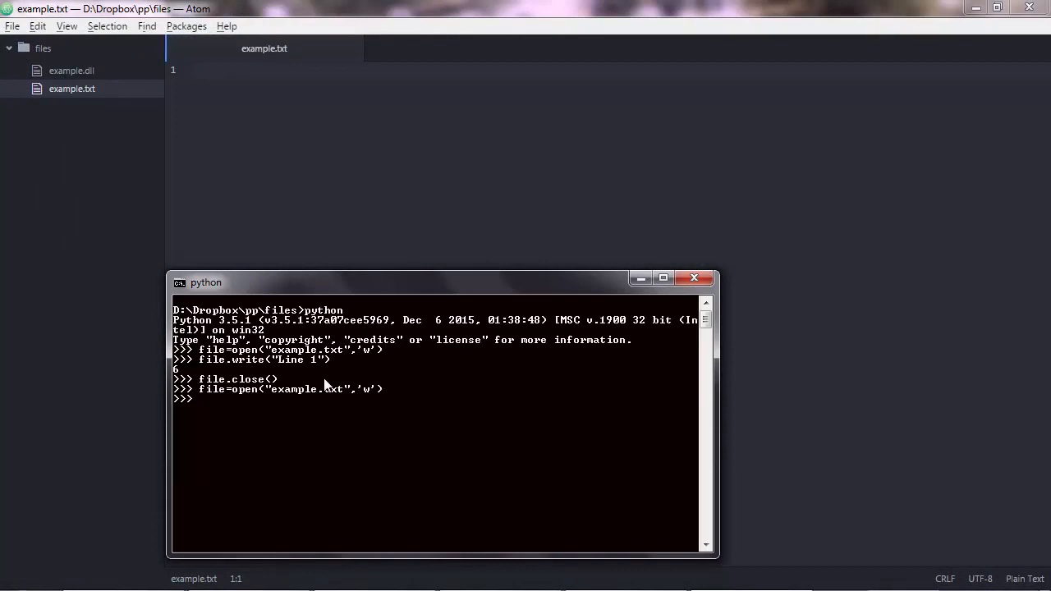
pyautogui.moveTo(371, 403)
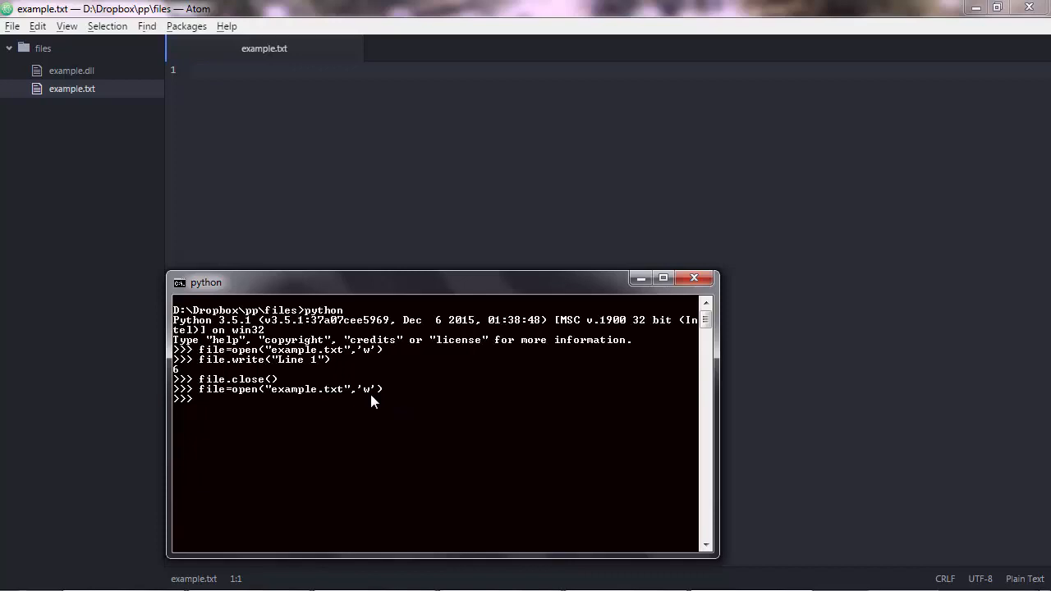
pyautogui.write('file.write("Line 1")')
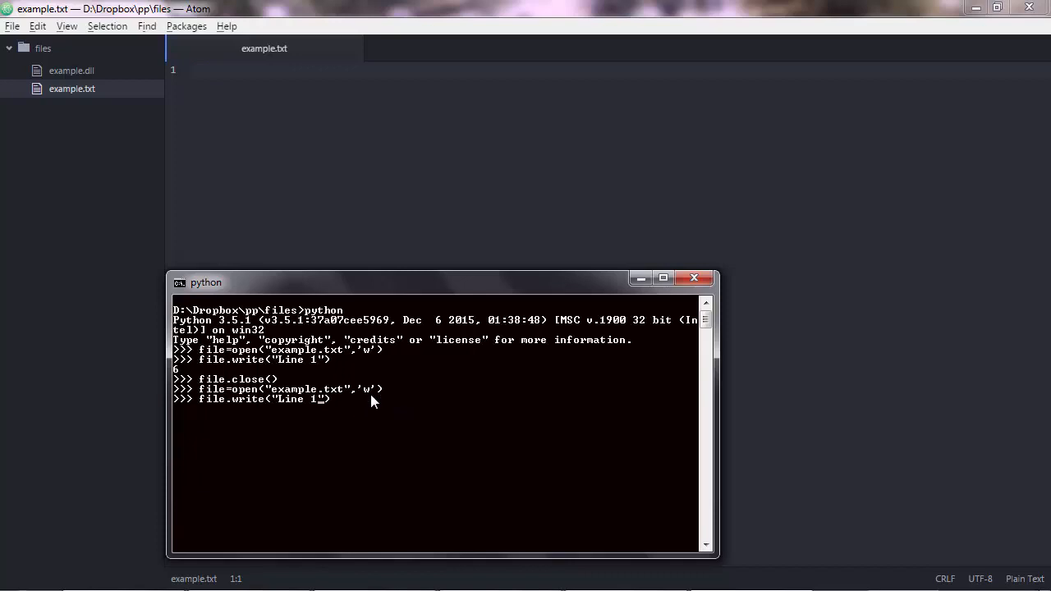
pyautogui.press('Return')
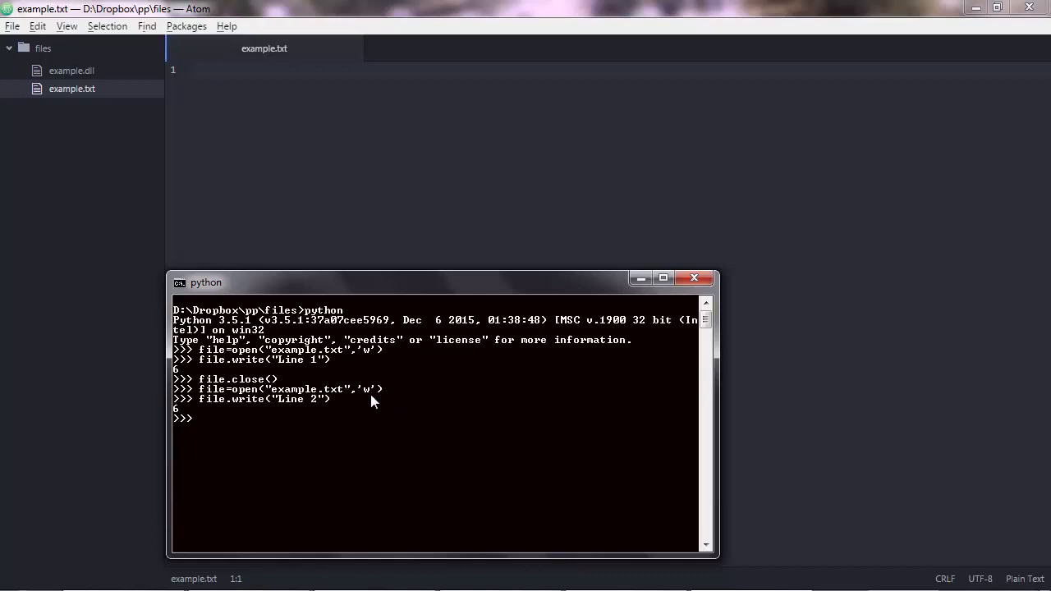
pyautogui.write('file=open("example.txt",\'w\')')
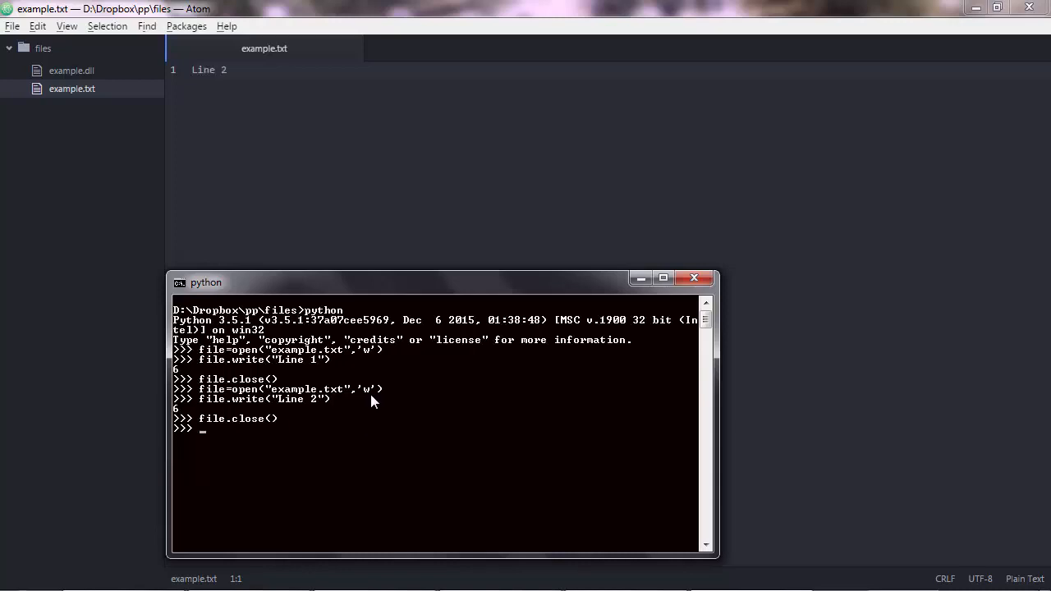
pyautogui.moveTo(243, 76)
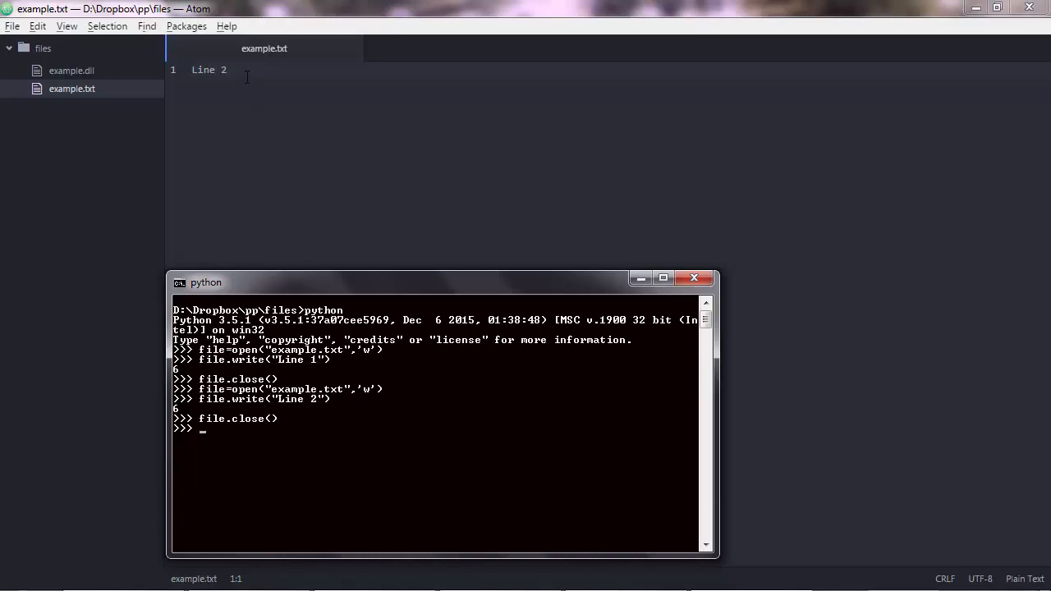
pyautogui.moveTo(364, 358)
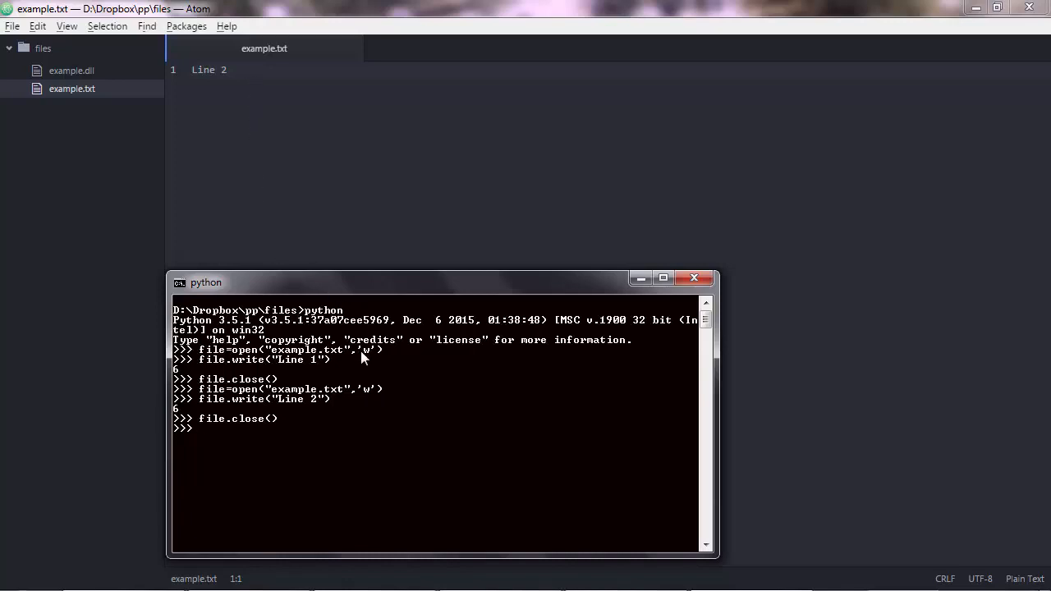
pyautogui.moveTo(377, 358)
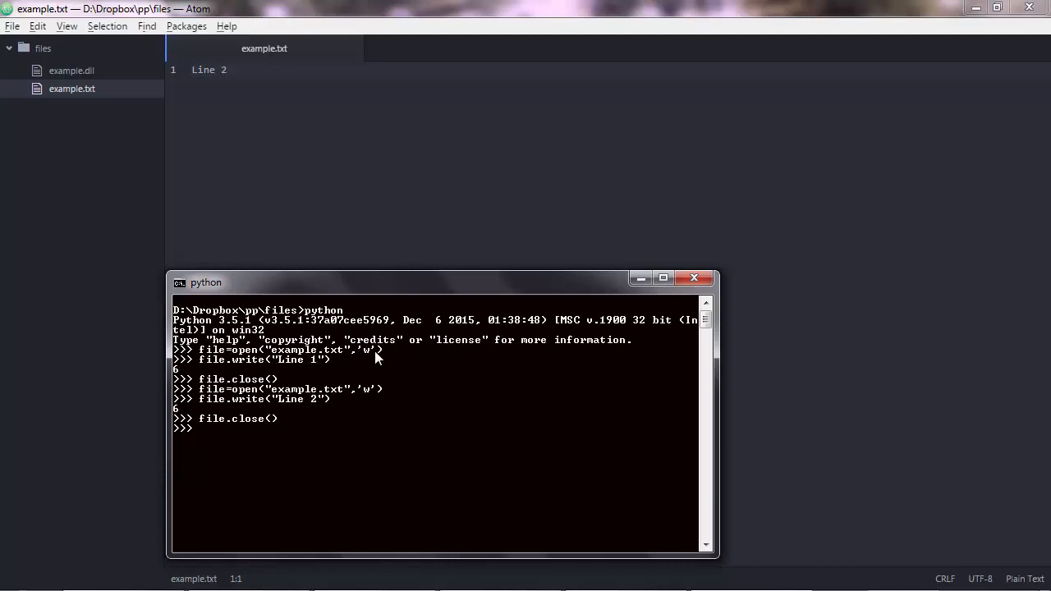
pyautogui.moveTo(341, 418)
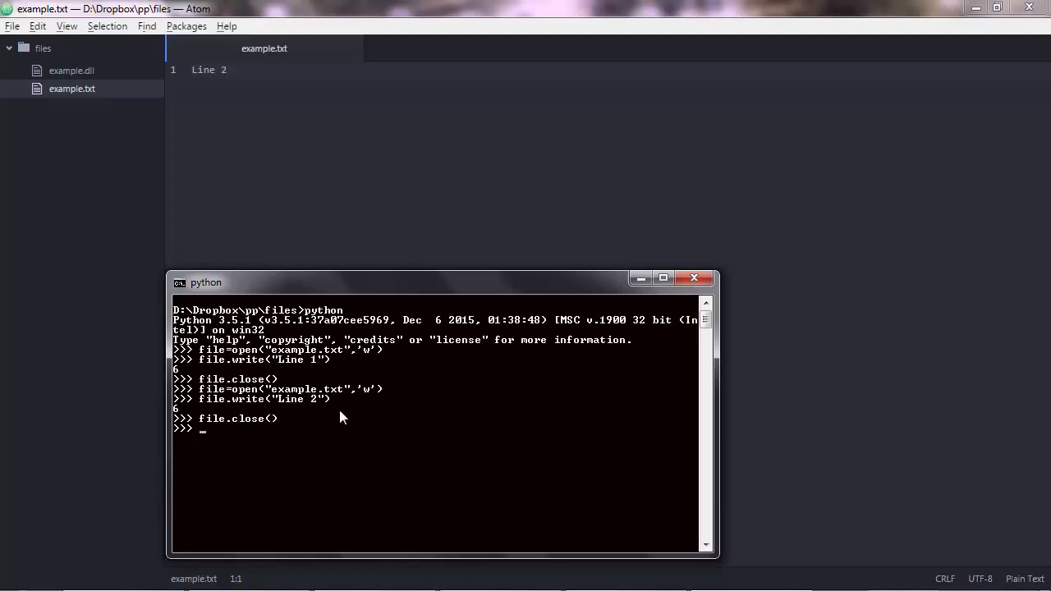
pyautogui.moveTo(335, 434)
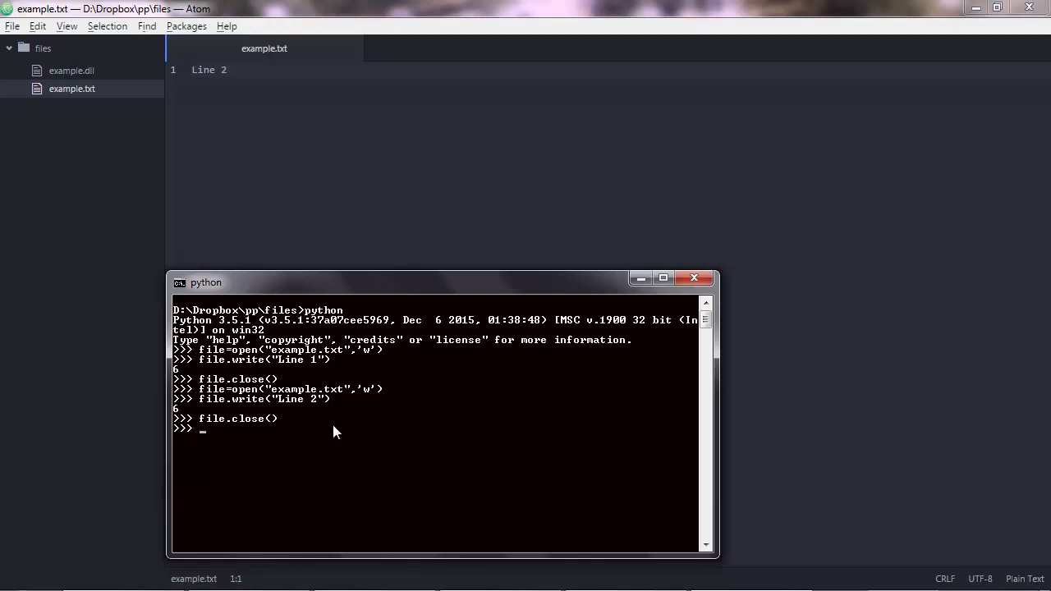
pyautogui.moveTo(353, 412)
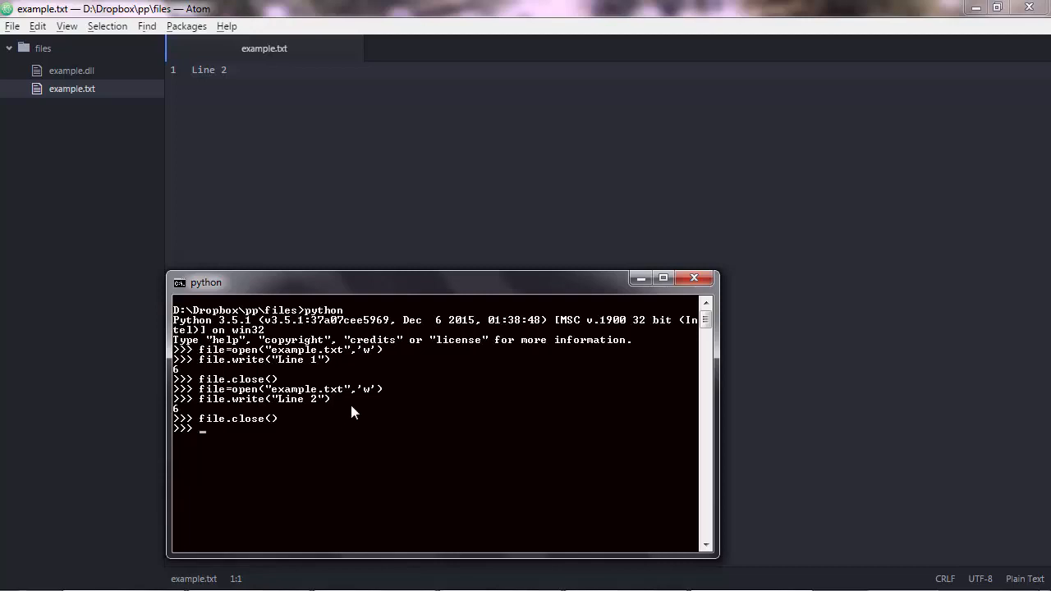
pyautogui.moveTo(325, 378)
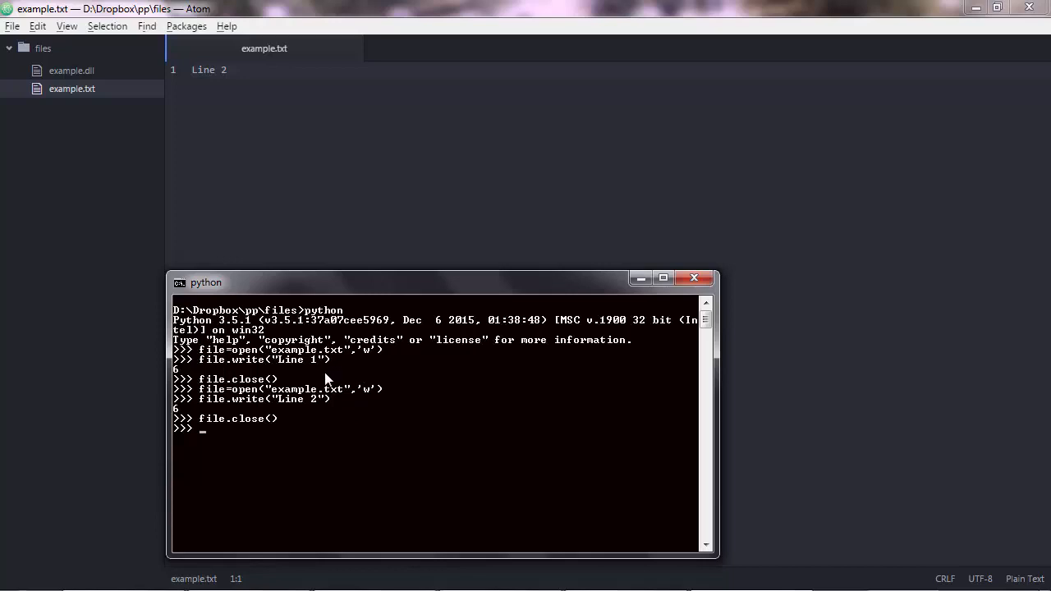
pyautogui.moveTo(322, 437)
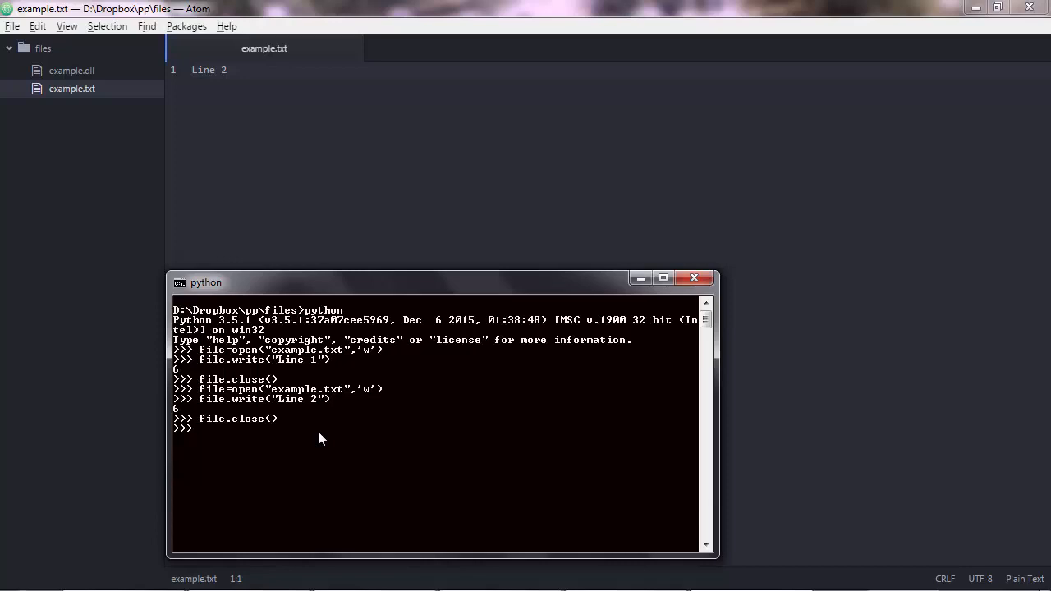
# Reopen example.txt in 'w' mode again, discarding an accidentally repeated open command
pyautogui.write('file=open("example.txt",\'w\')')
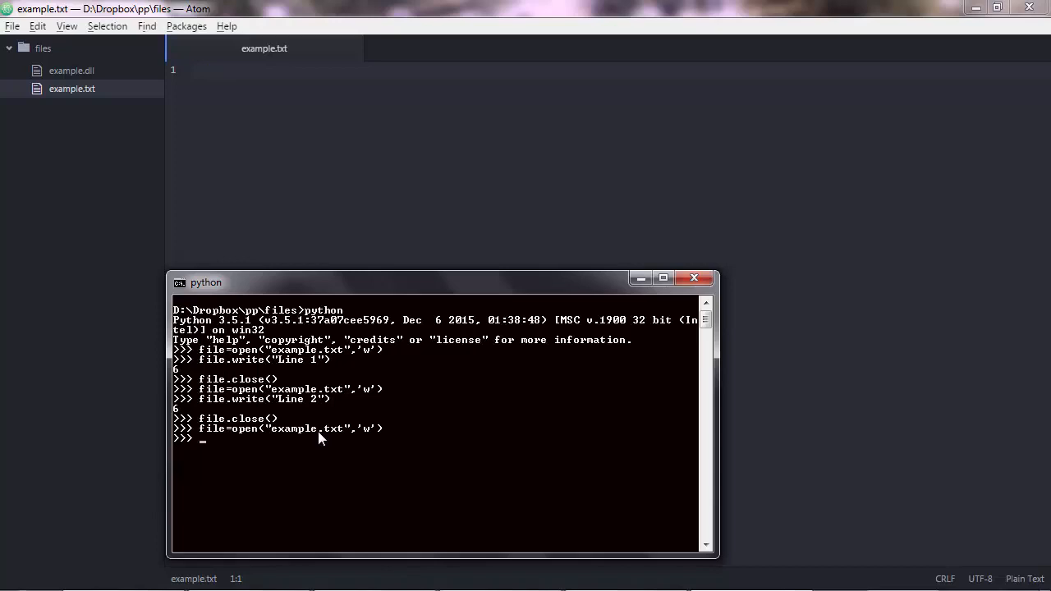
pyautogui.write('file=open("example.txt",\'w\')')
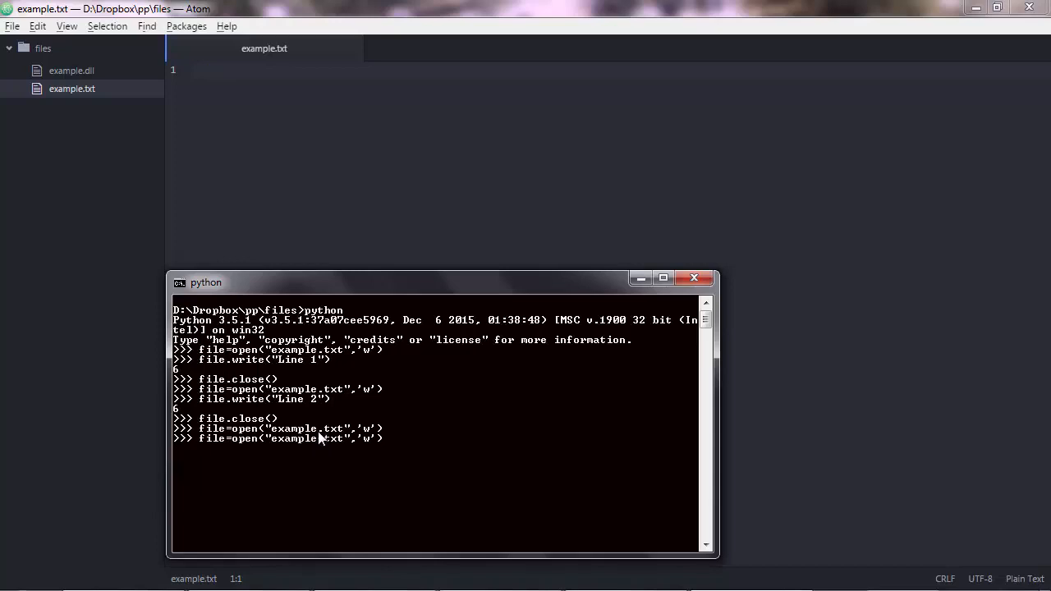
pyautogui.press('Return')
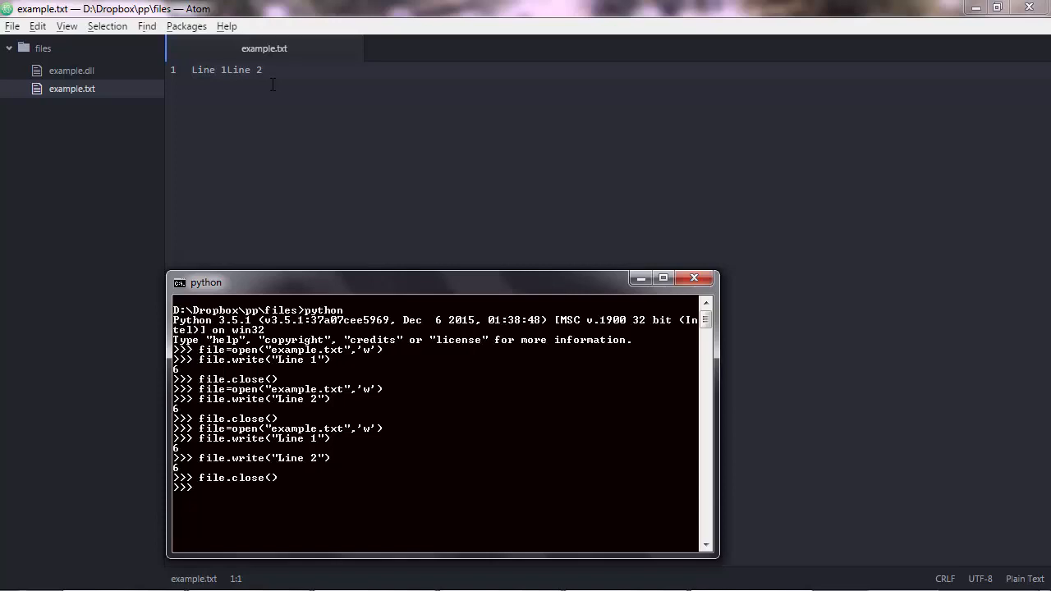
# Write "Line 1\n" so a newline separates Line 1 from Line 2 in example.txt
pyautogui.write('file.write("Line 1")')
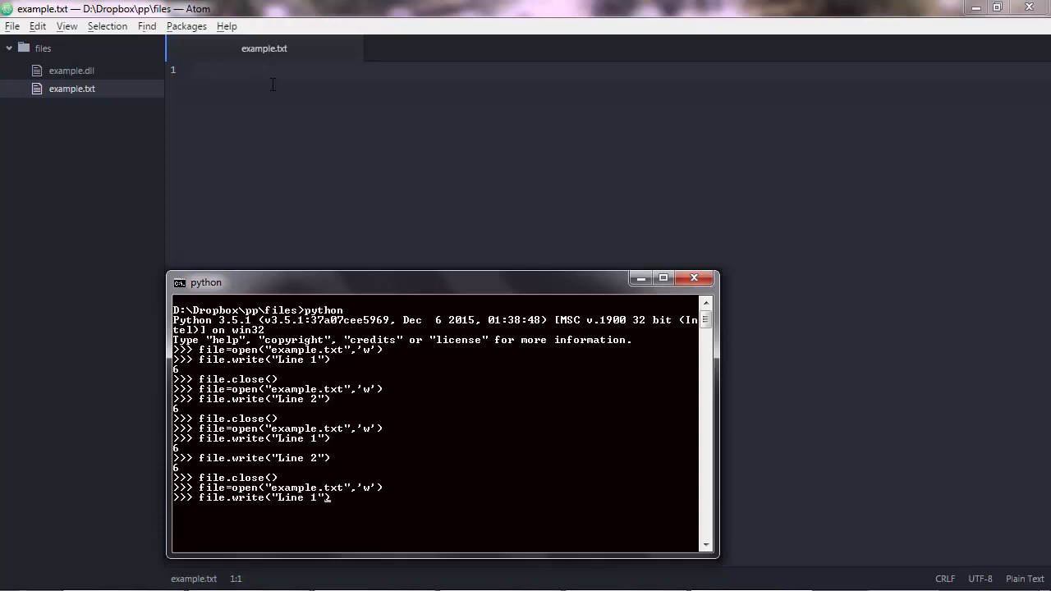
pyautogui.write('\\n')
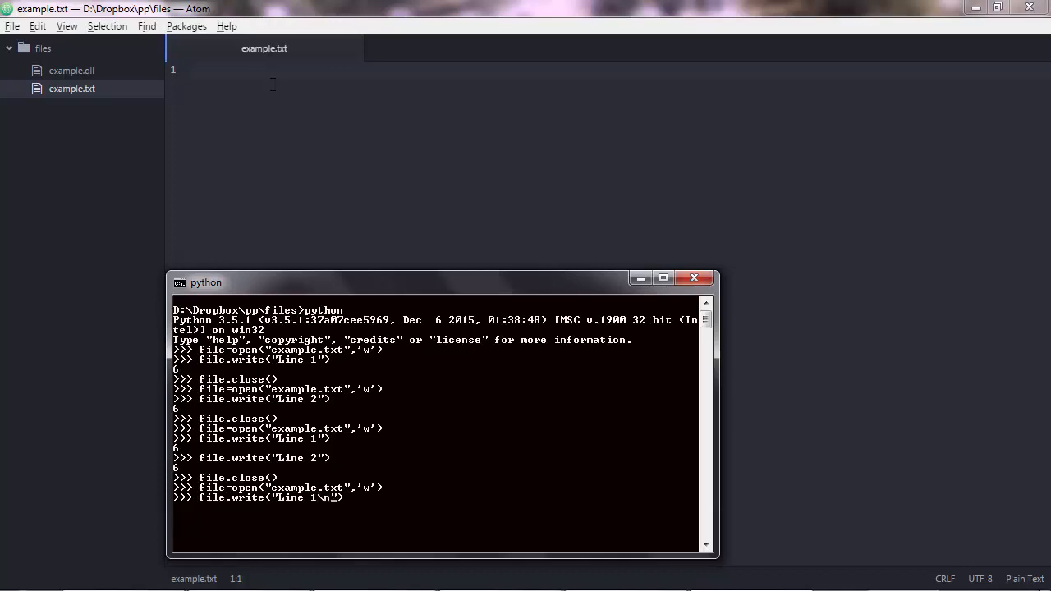
pyautogui.press('Return')
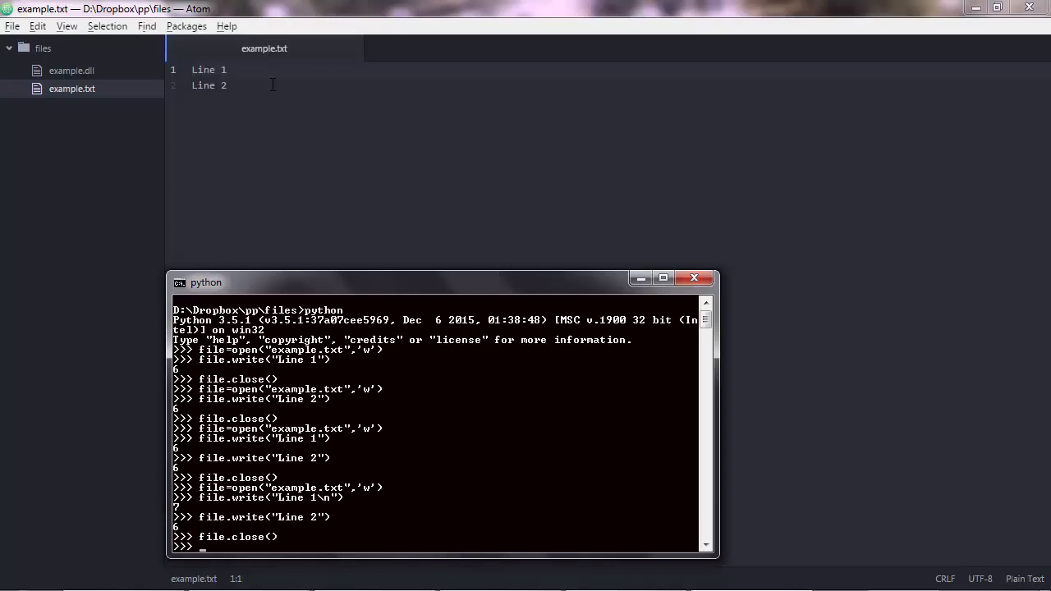
pyautogui.moveTo(239, 85)
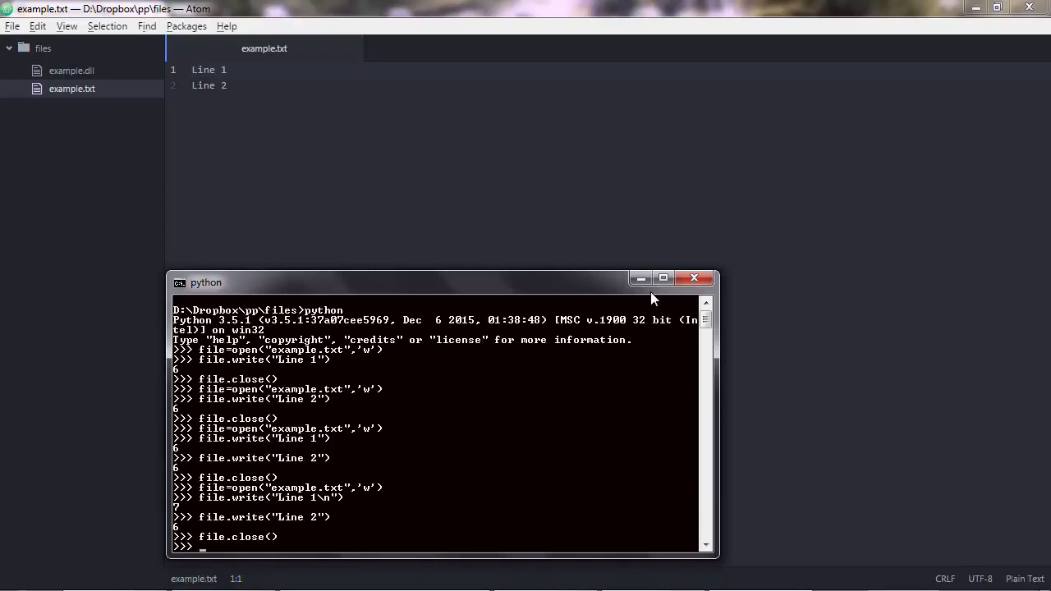
# Define the list l=["Line 1","Line 2","Line 3"]
pyautogui.write('l=')
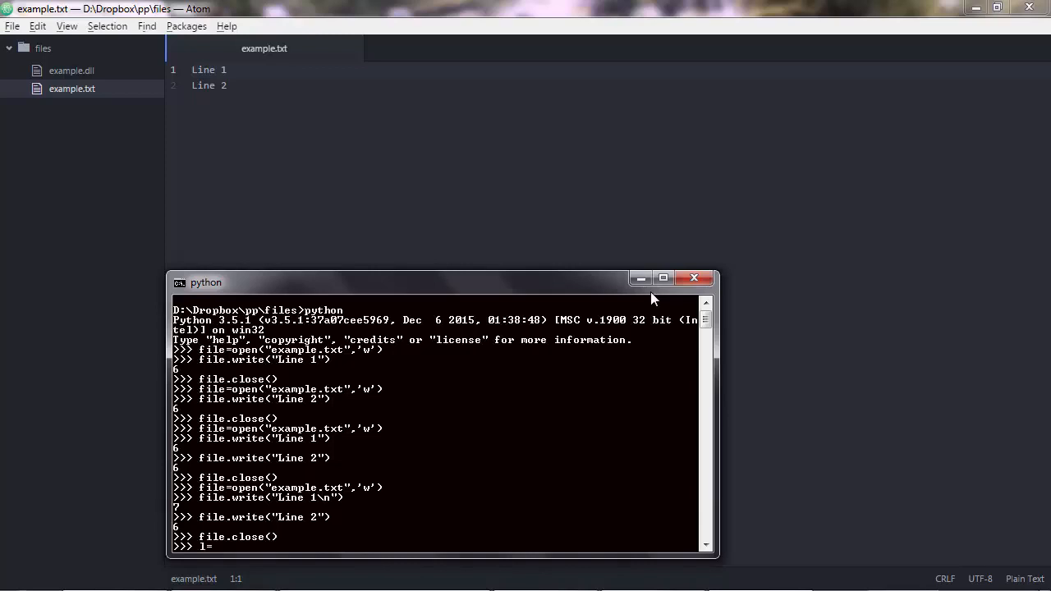
pyautogui.write('[]')
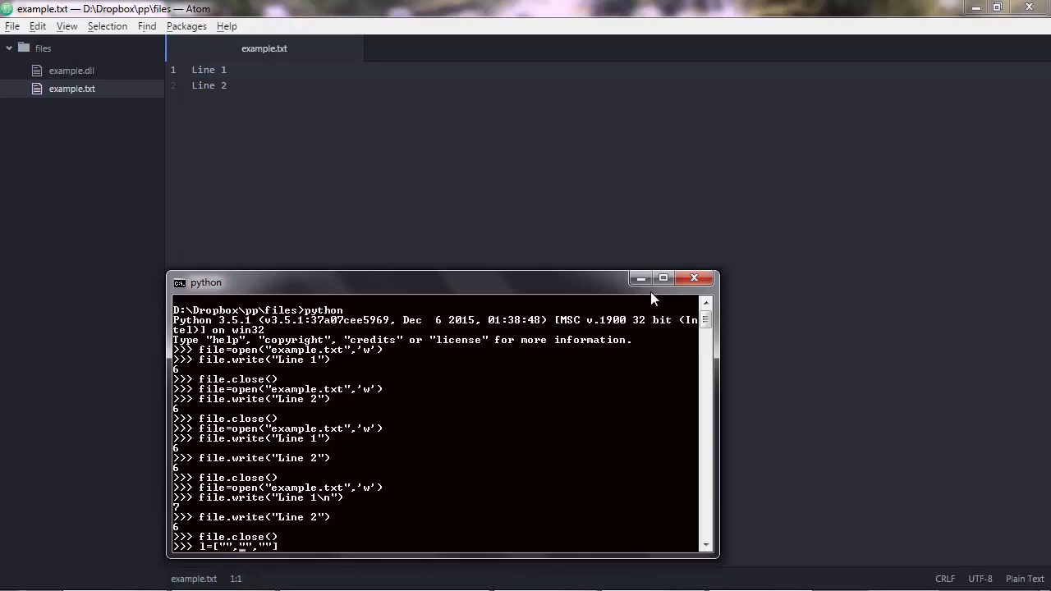
pyautogui.write('Line 1')
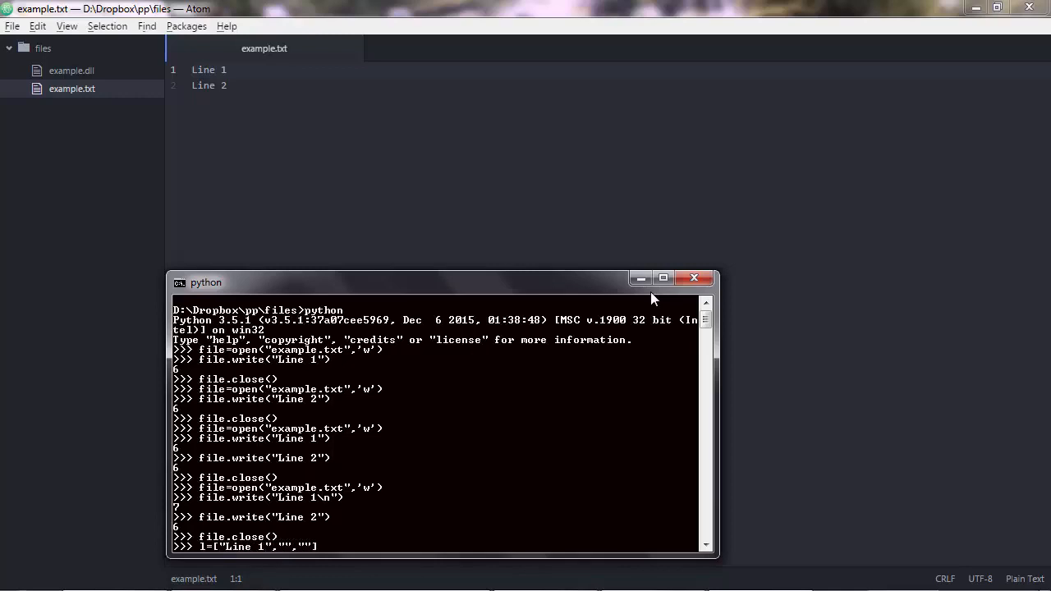
pyautogui.write('Line 2')
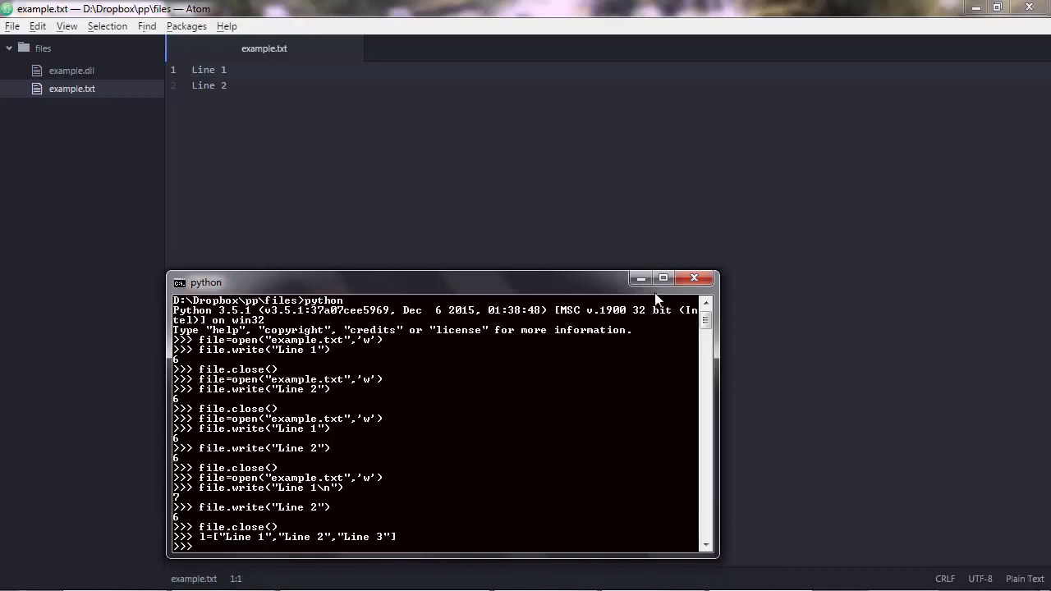
pyautogui.moveTo(293, 468)
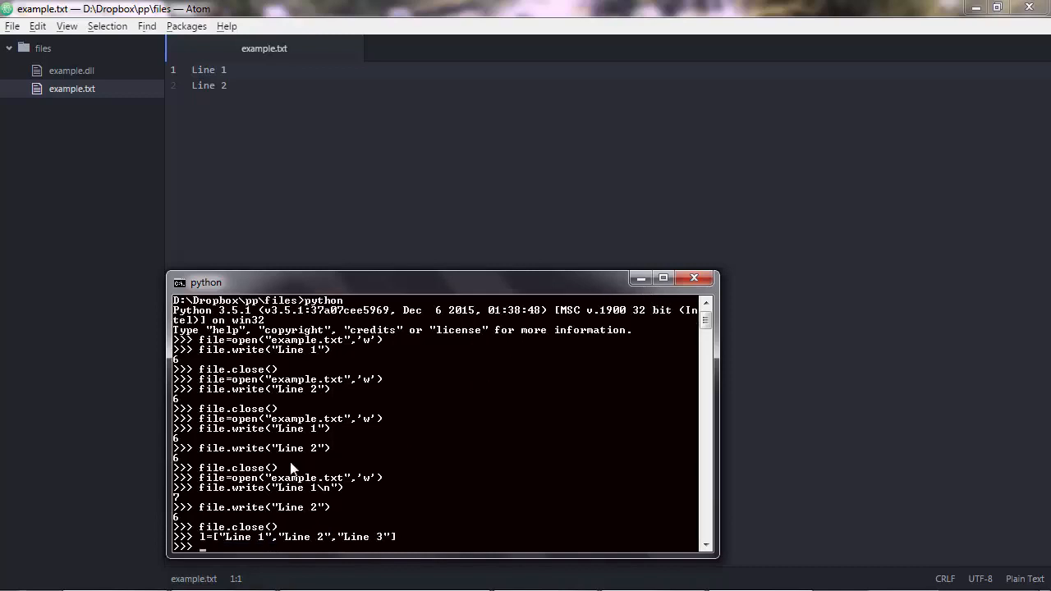
# Run a for item in l loop calling file.write(item+"\n"), which raises a closed-file error
pyautogui.write('for item in l:')
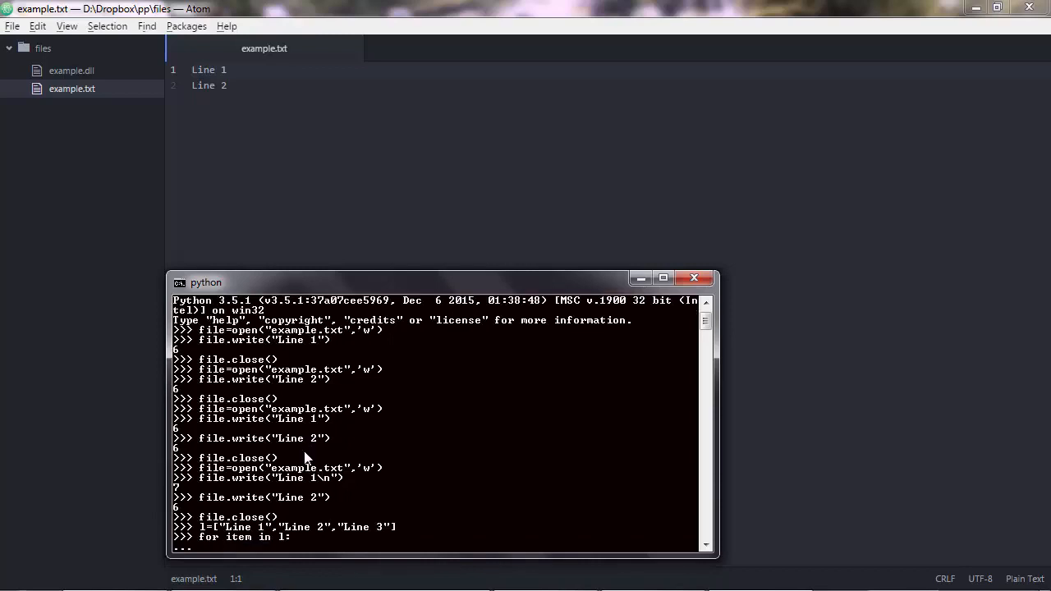
pyautogui.write('file.write(')
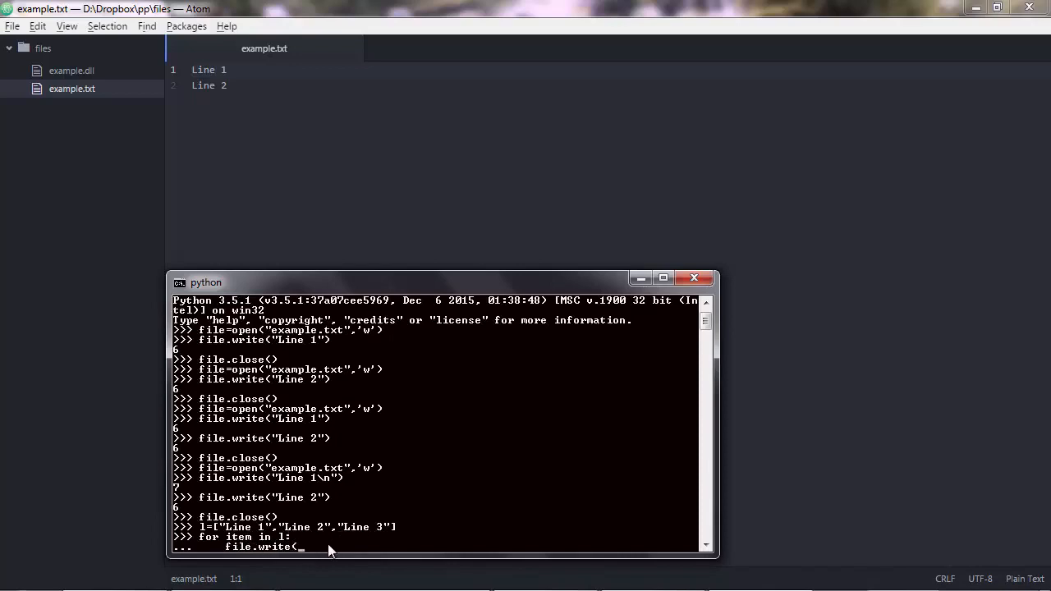
pyautogui.write('item')
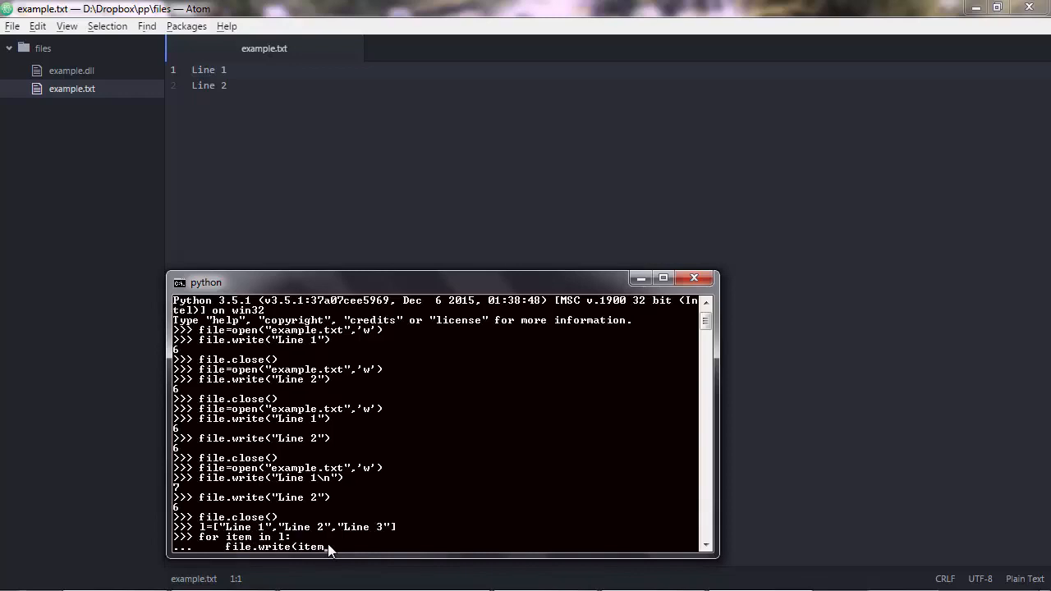
pyautogui.write('"')
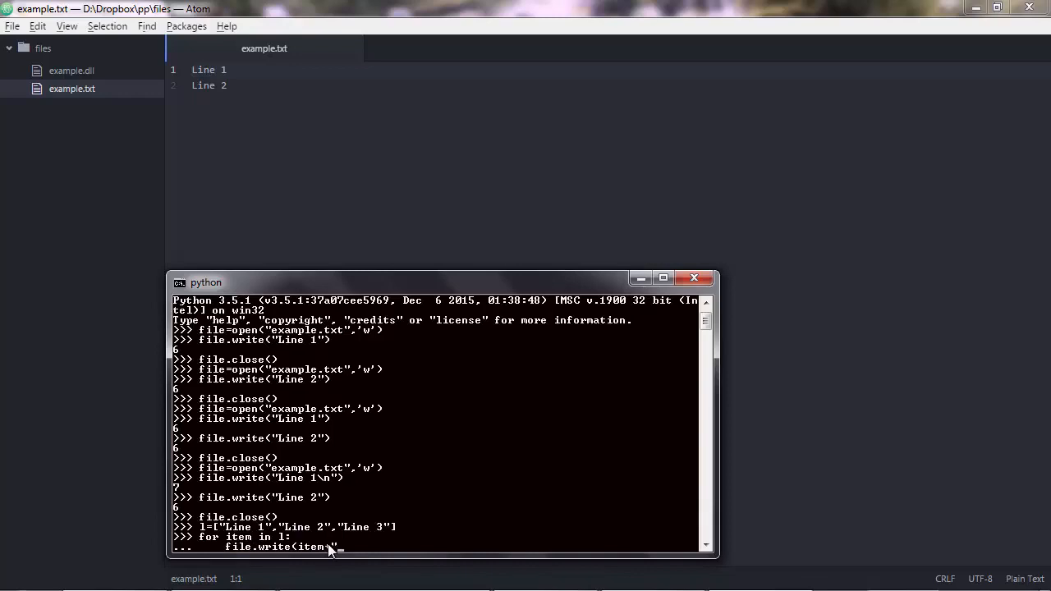
pyautogui.write('\\n")')
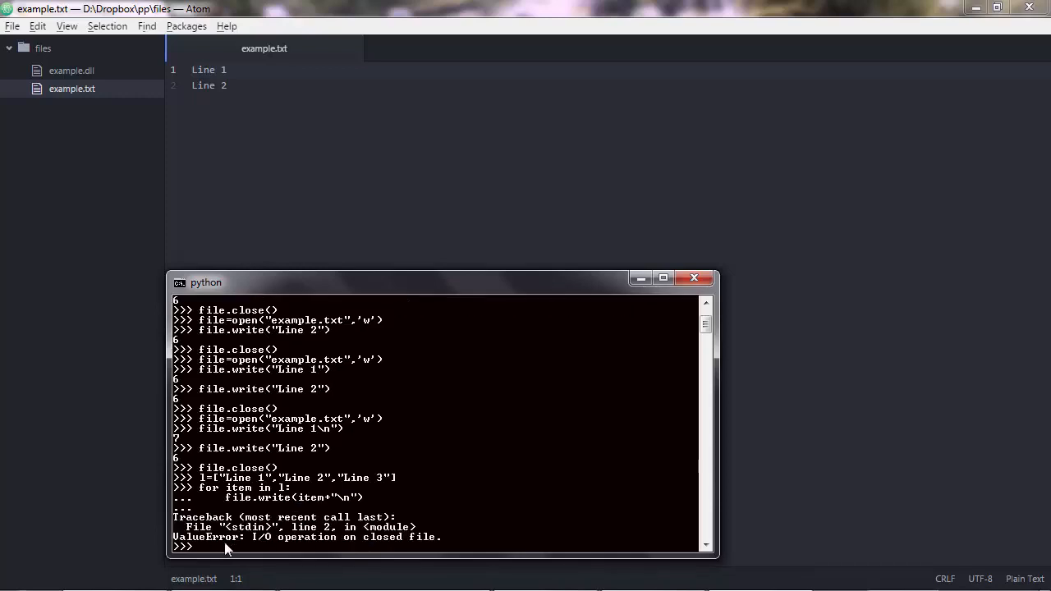
pyautogui.moveTo(386, 538)
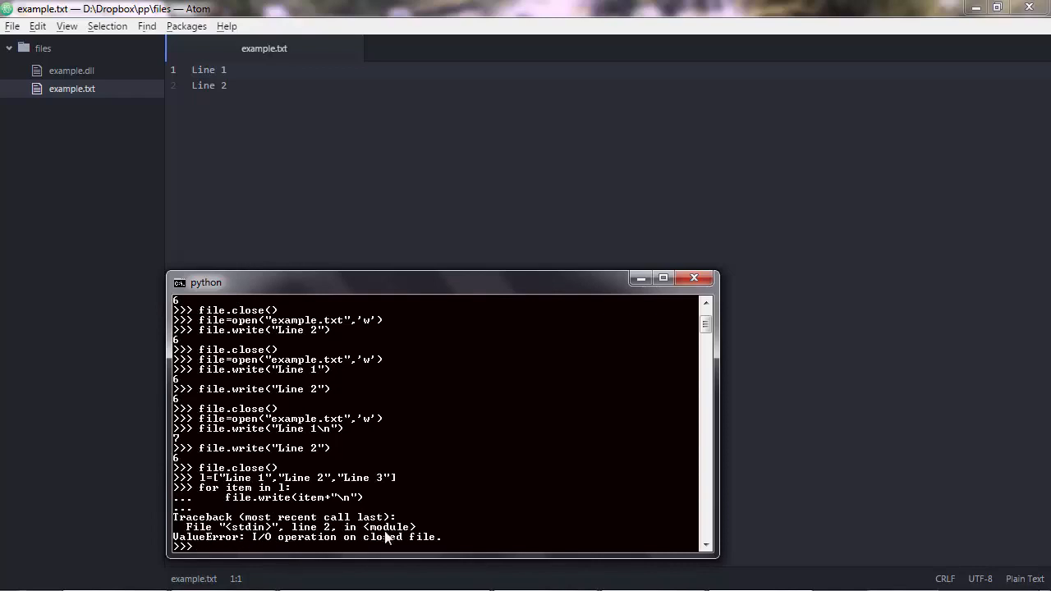
pyautogui.moveTo(233, 508)
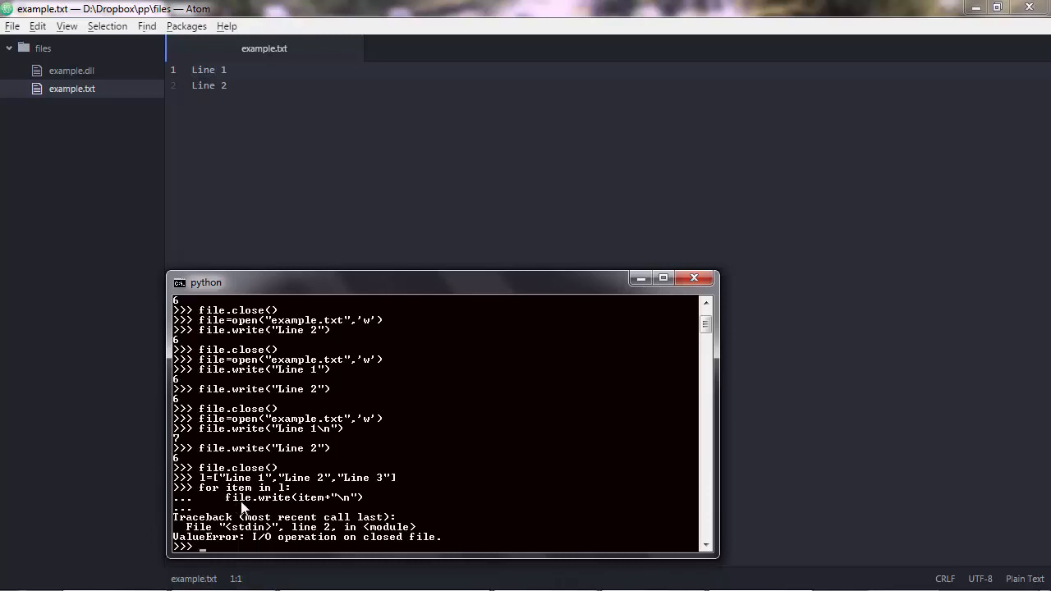
pyautogui.moveTo(263, 473)
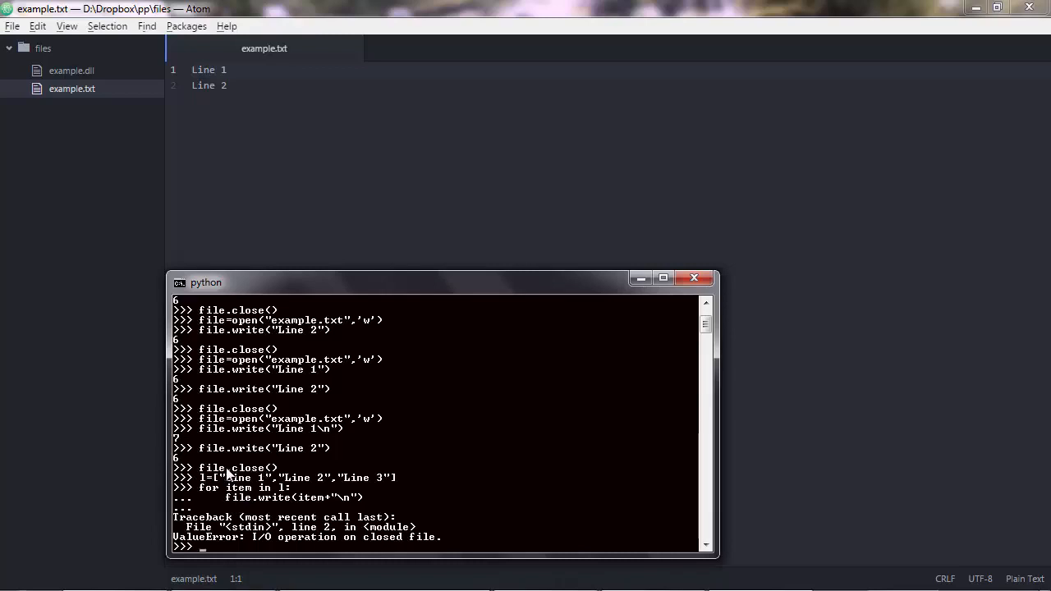
# Reopen example.txt in write mode with file=open("example.txt",'w'), emptying the file
pyautogui.write('file=open("example.txt",\'w\')')
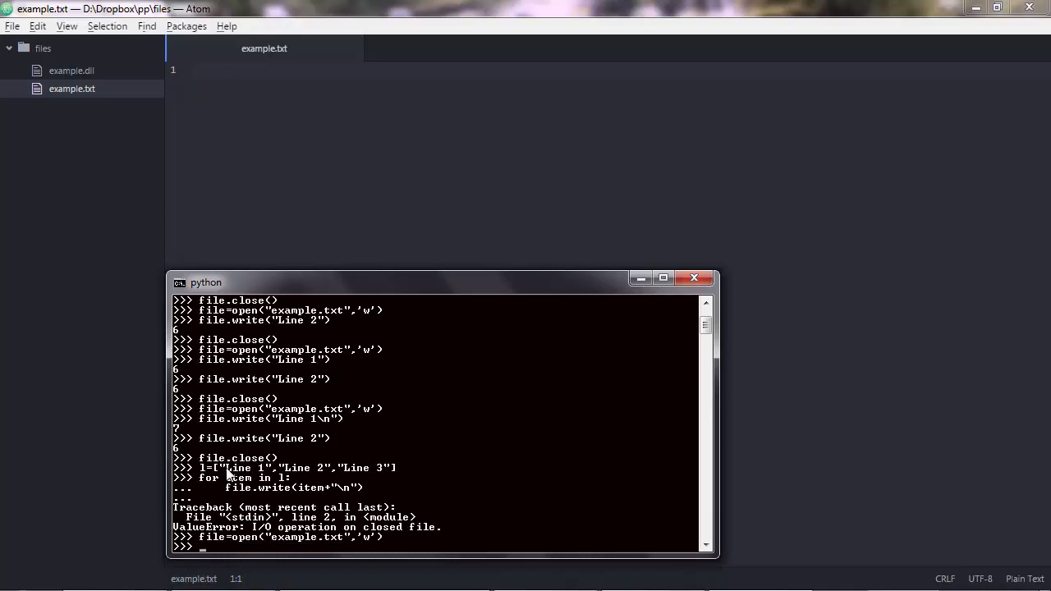
# Run the for item in l: loop writing each item plus "\n", then begin typing file.close()
pyautogui.write('for item in l:')
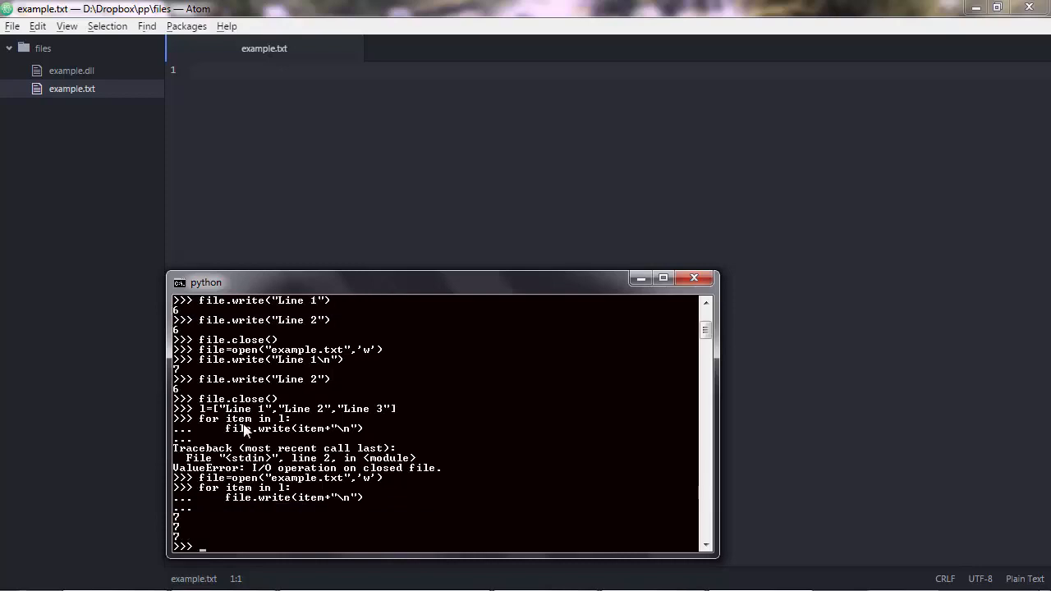
pyautogui.moveTo(276, 273)
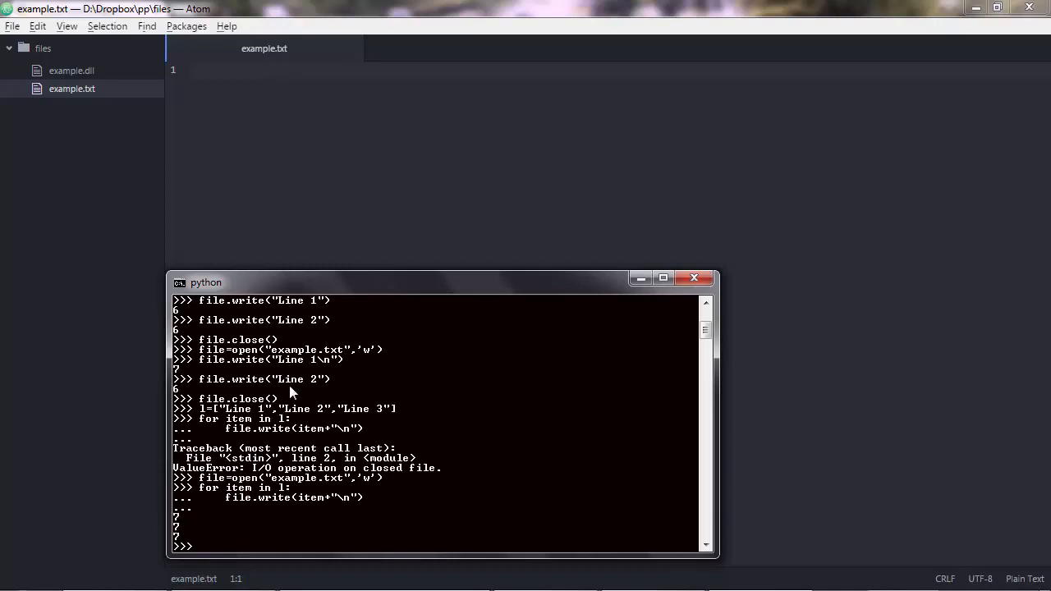
pyautogui.write('file.clos')
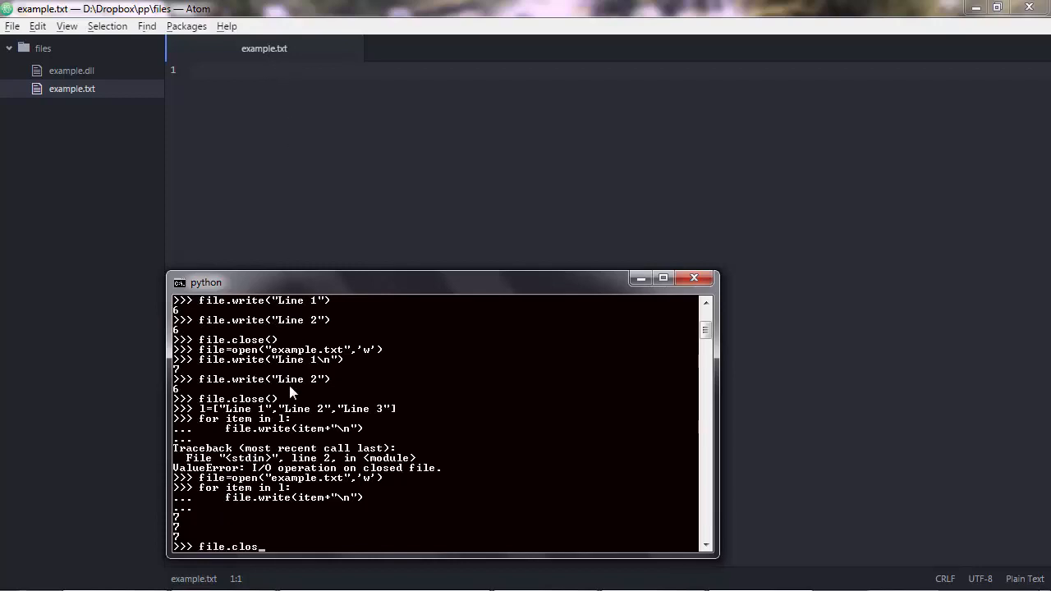
# Execute file.close() so example.txt shows Line 1, Line 2, Line 3 on separate lines
pyautogui.press('Return')
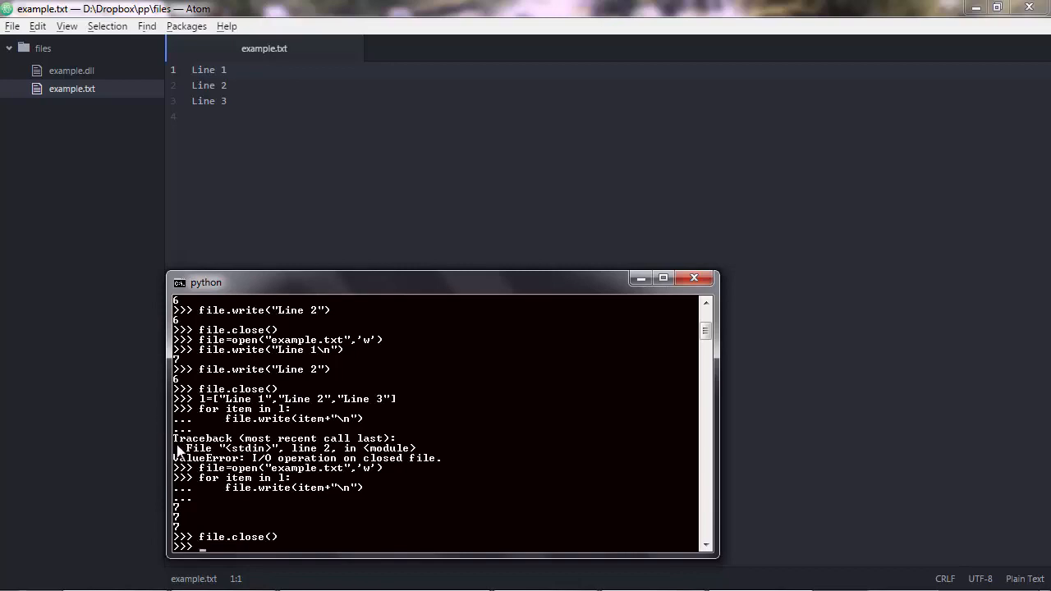
pyautogui.moveTo(391, 462)
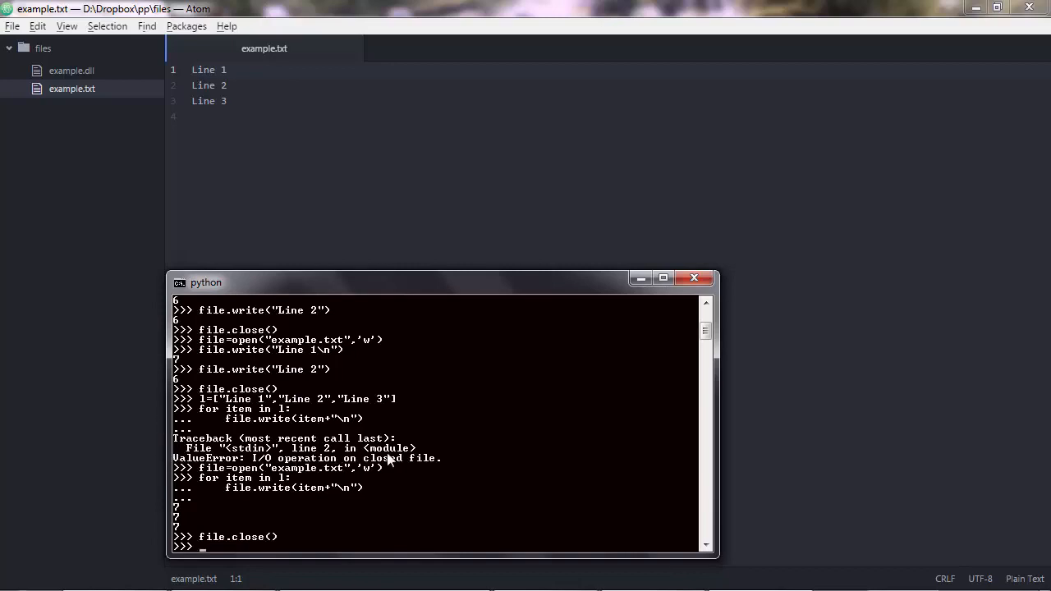
pyautogui.moveTo(444, 464)
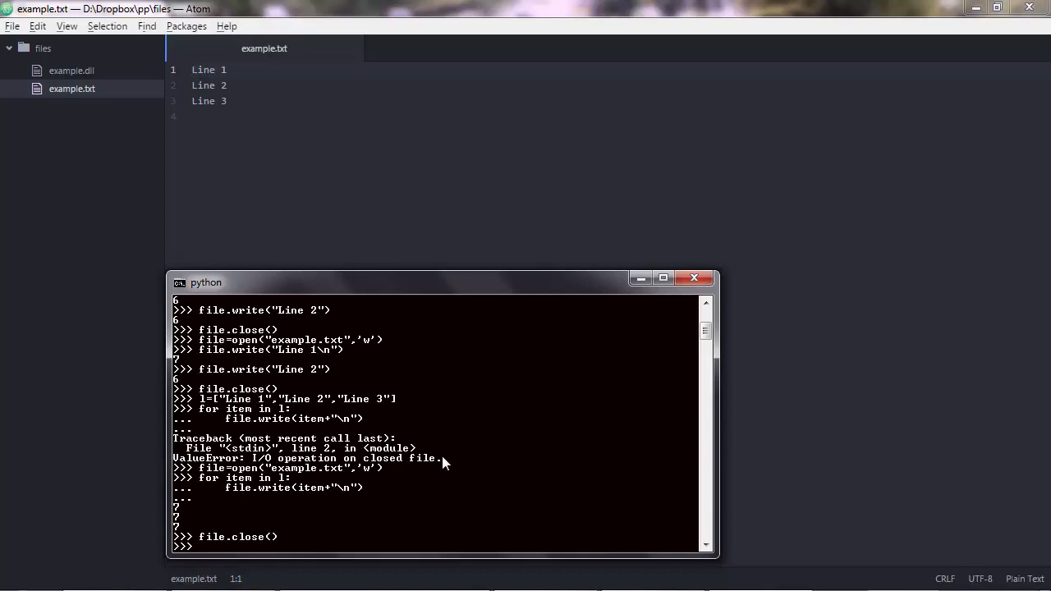
pyautogui.moveTo(196, 72)
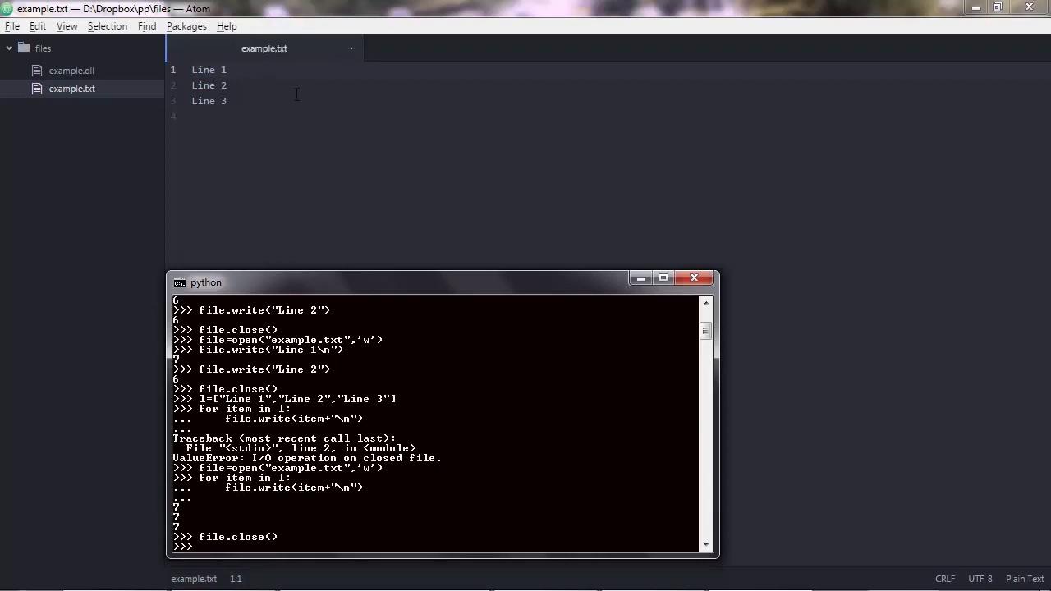
pyautogui.moveTo(290, 424)
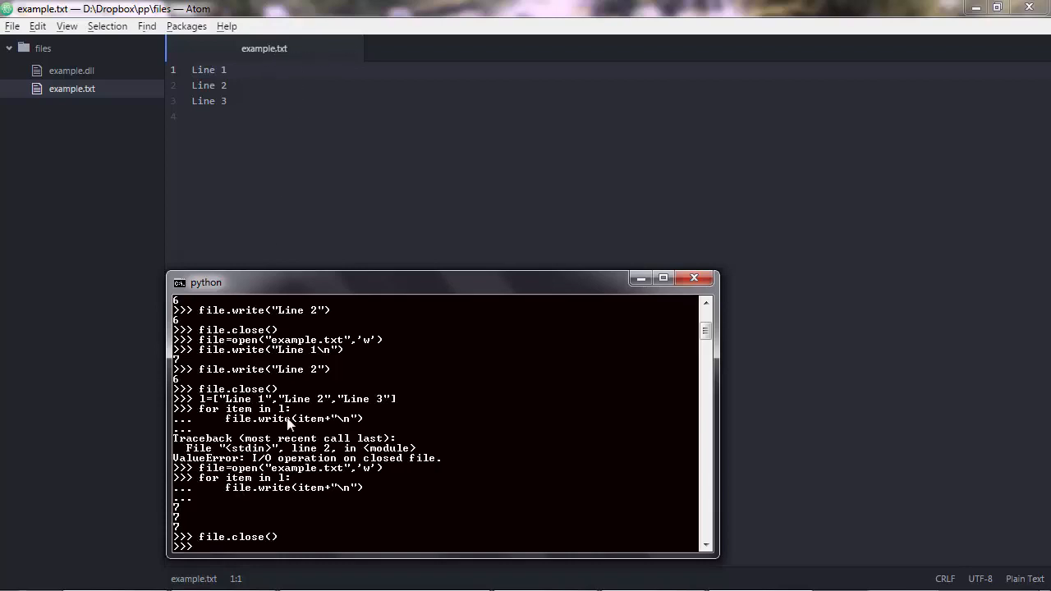